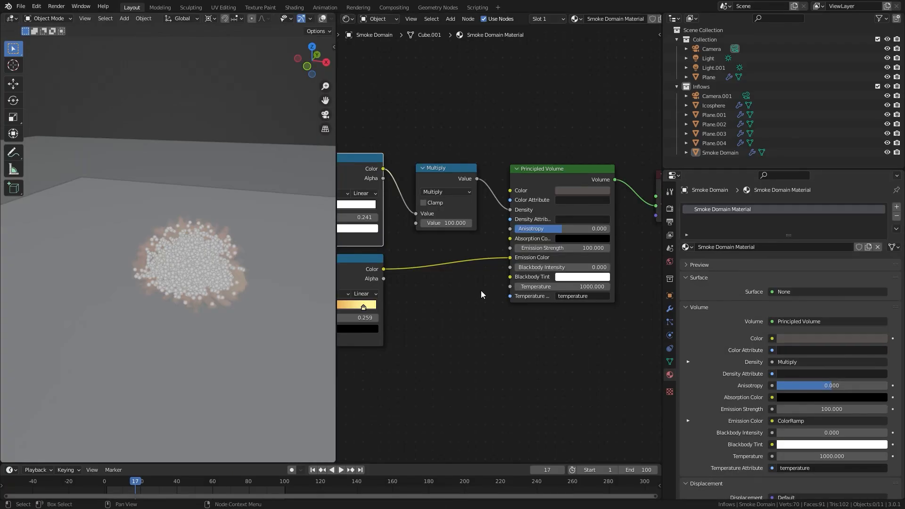
Step: Render a still of the smoke scene with F12, then reach the View menu's viewport render commands
key(F12)
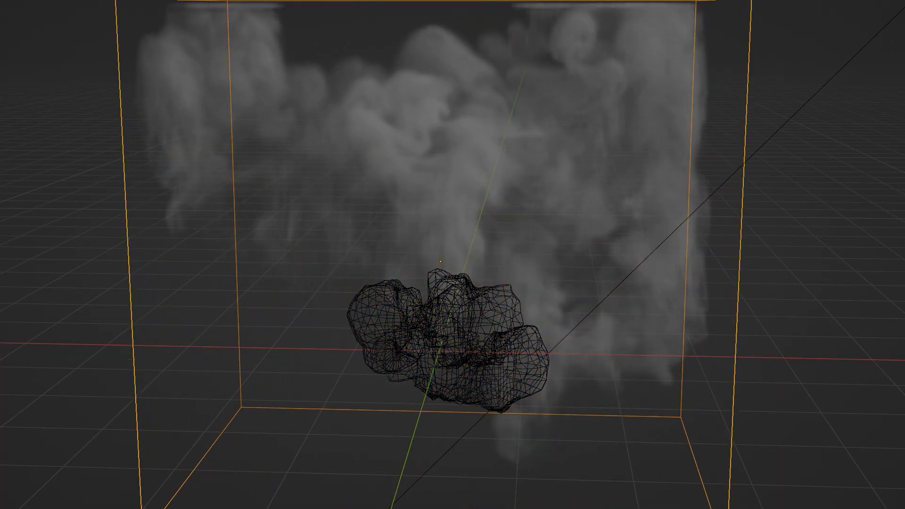
click(85, 18)
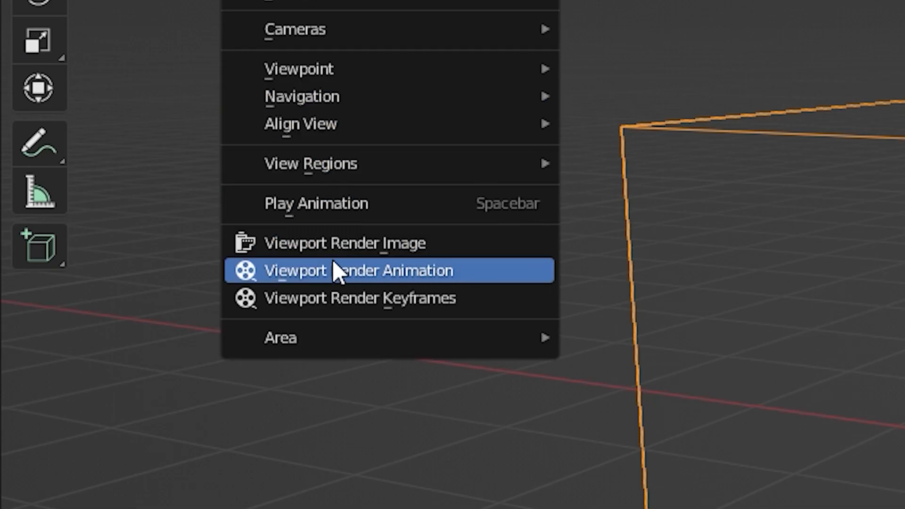
mouse_move(501, 285)
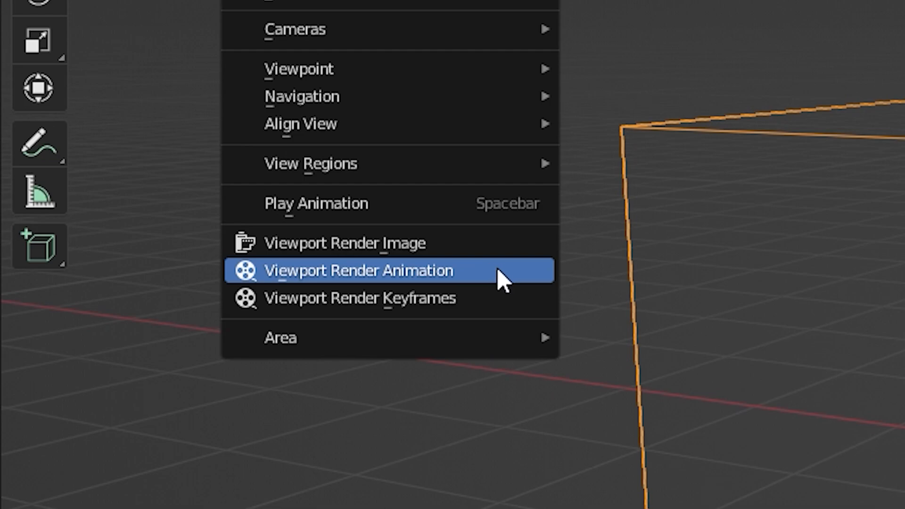
Step: Point the render output to Explosion Test 2 in the Tutorial folder as FFmpeg video with MPEG-4 container
click(356, 271)
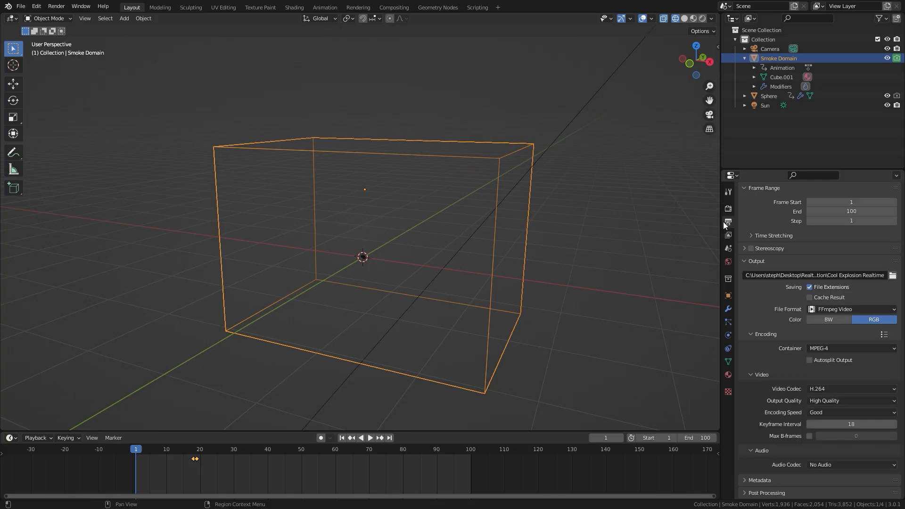
click(892, 276)
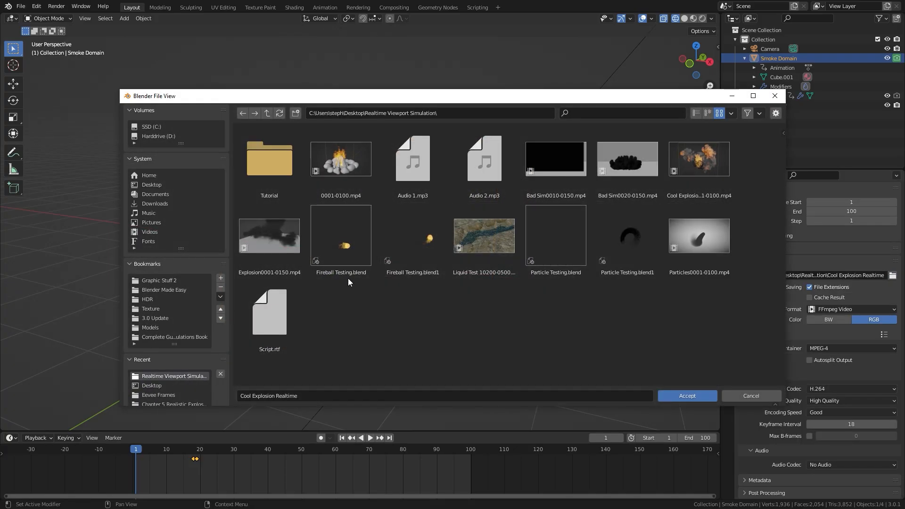
double_click(270, 159)
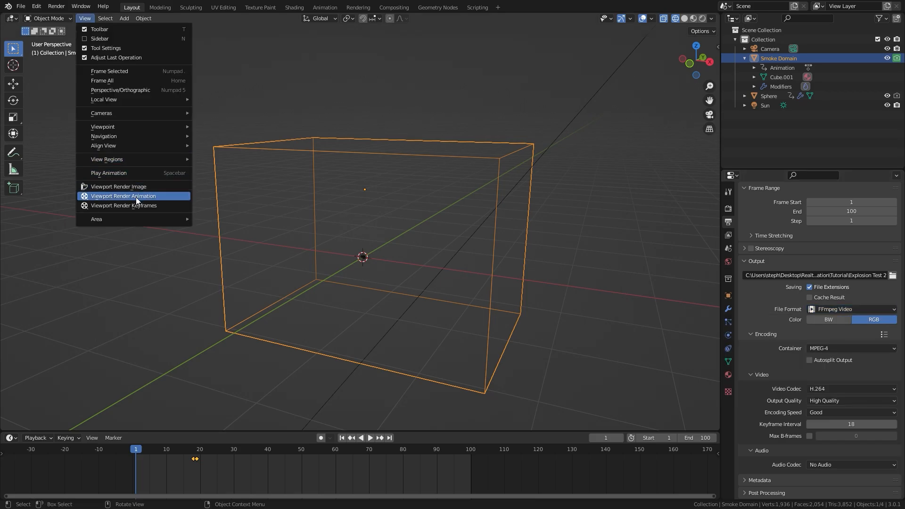
click(851, 309)
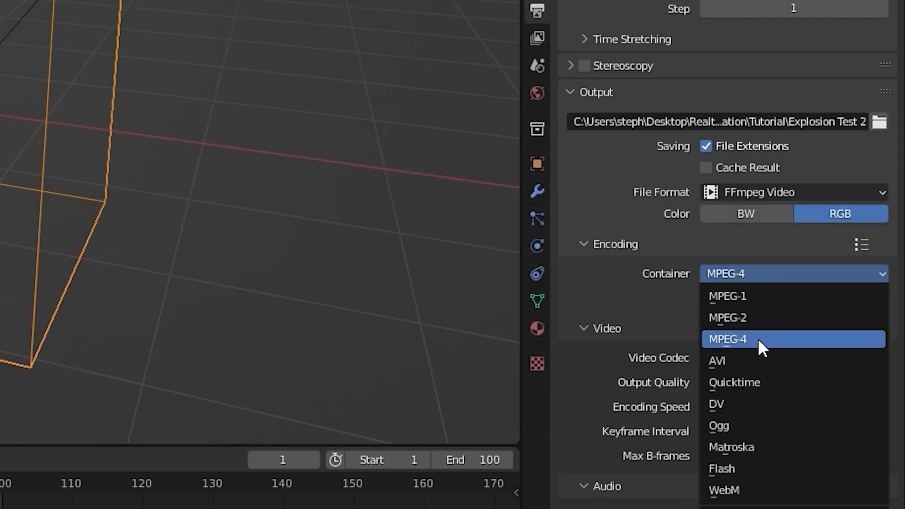
click(728, 339)
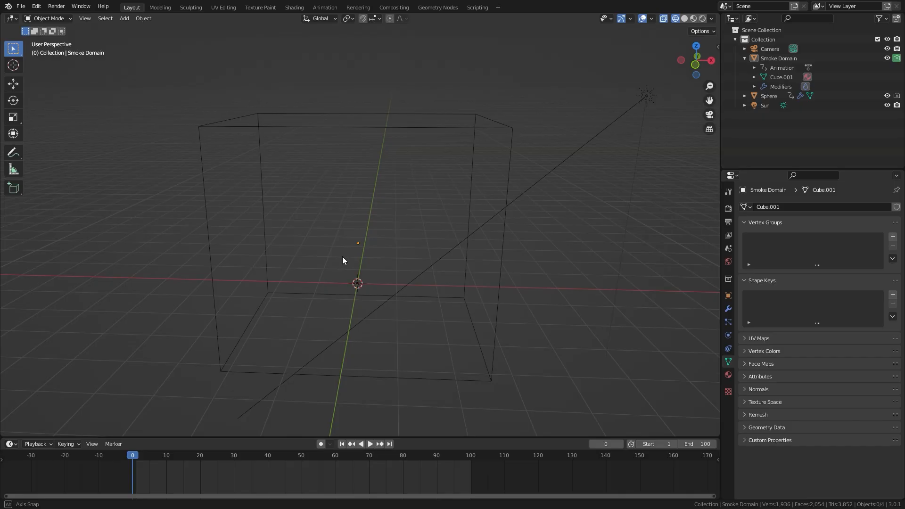
Step: Set the camera focal length to 37 mm and reposition it so the smoke domain fills the frame
drag(343, 260, 428, 231)
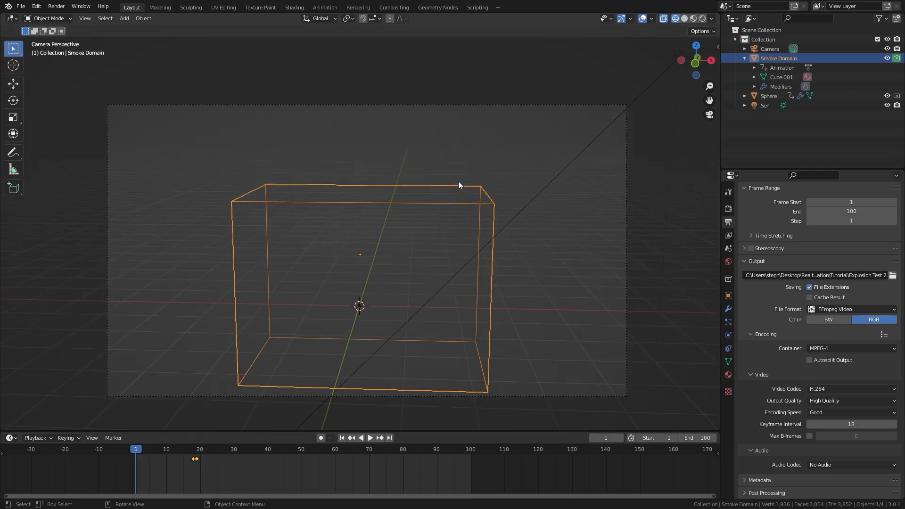
click(769, 49)
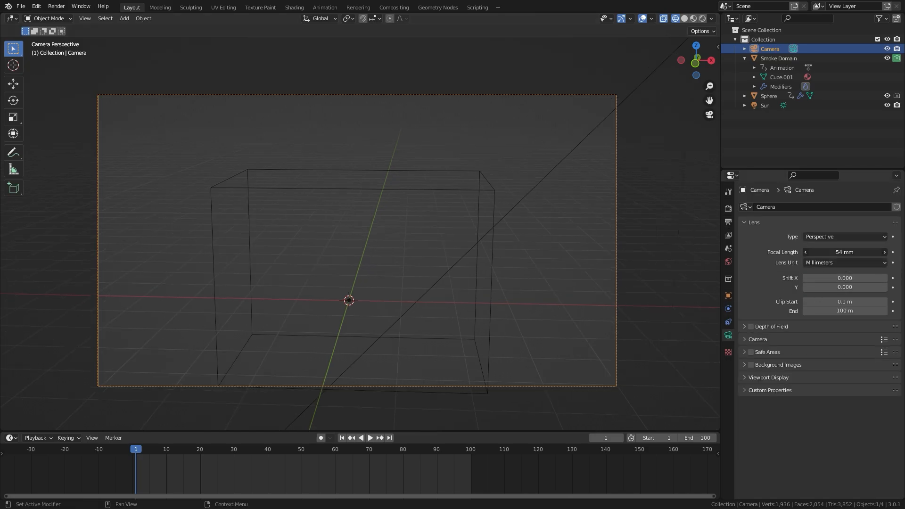
drag(843, 252, 818, 252)
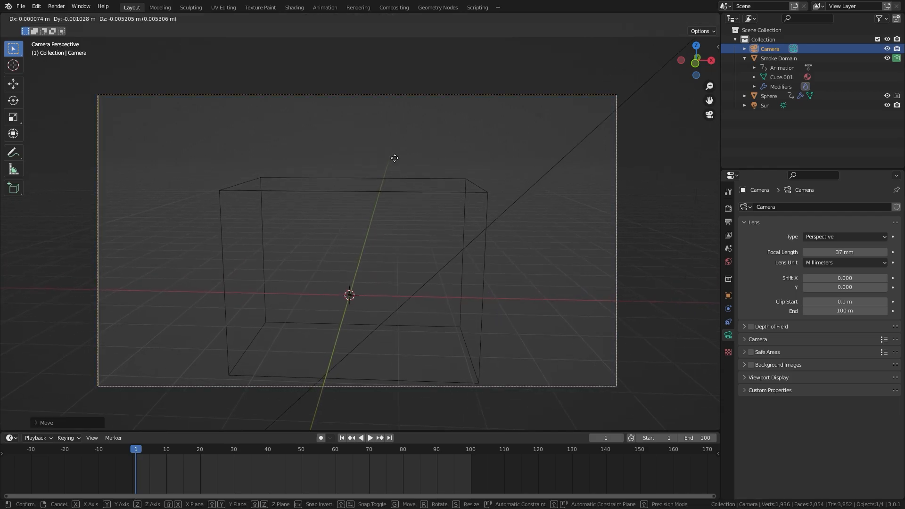
click(394, 157)
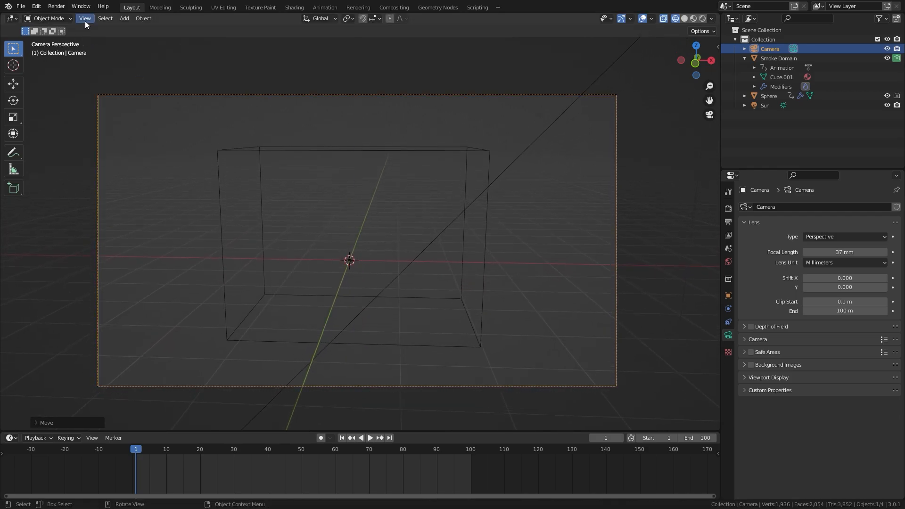
click(85, 18)
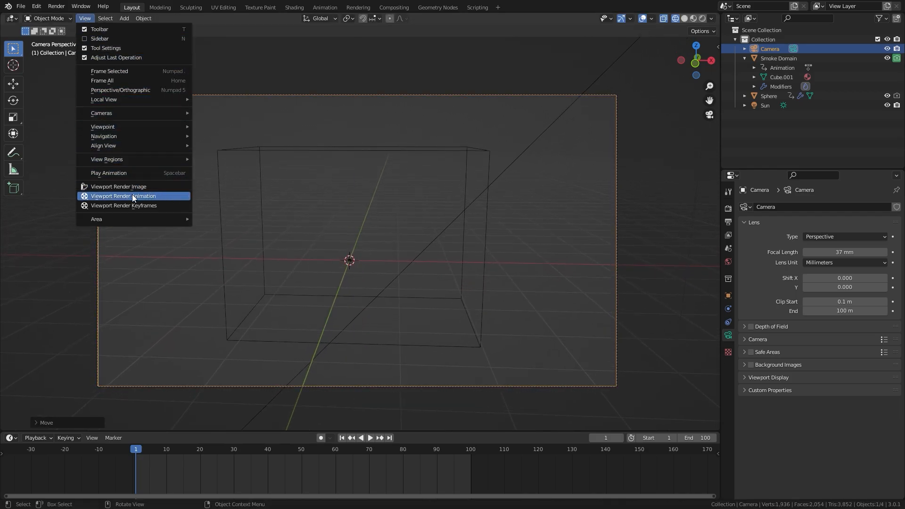
Step: Run Viewport Render Animation, then play Explosion Test 20001-0100.mp4 from the Tutorial folder
click(123, 196)
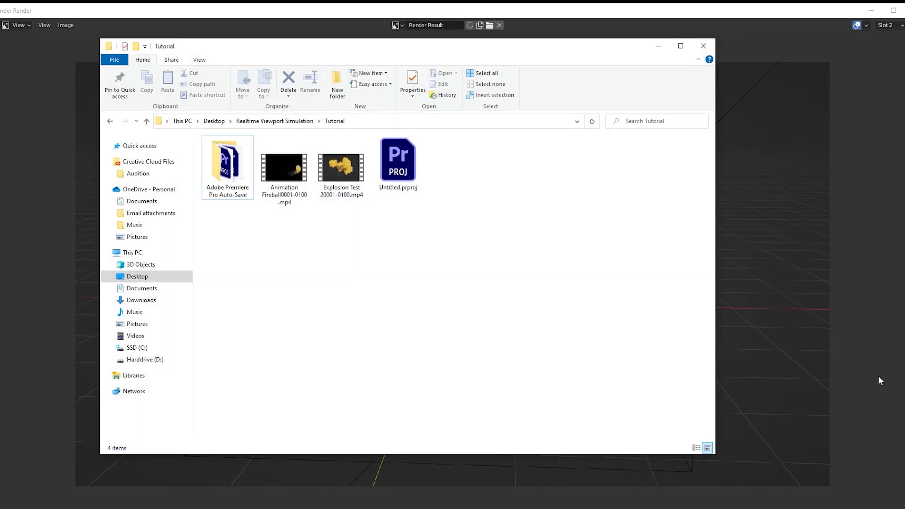
click(340, 163)
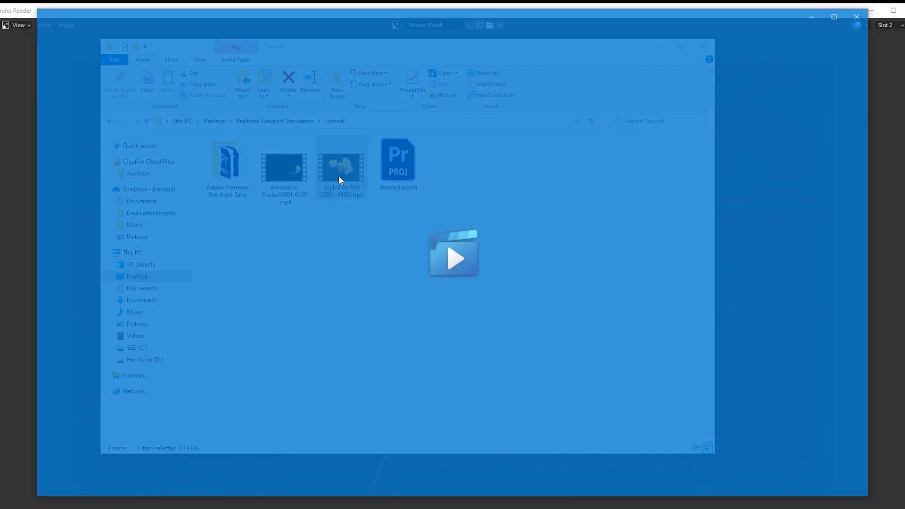
double_click(341, 160)
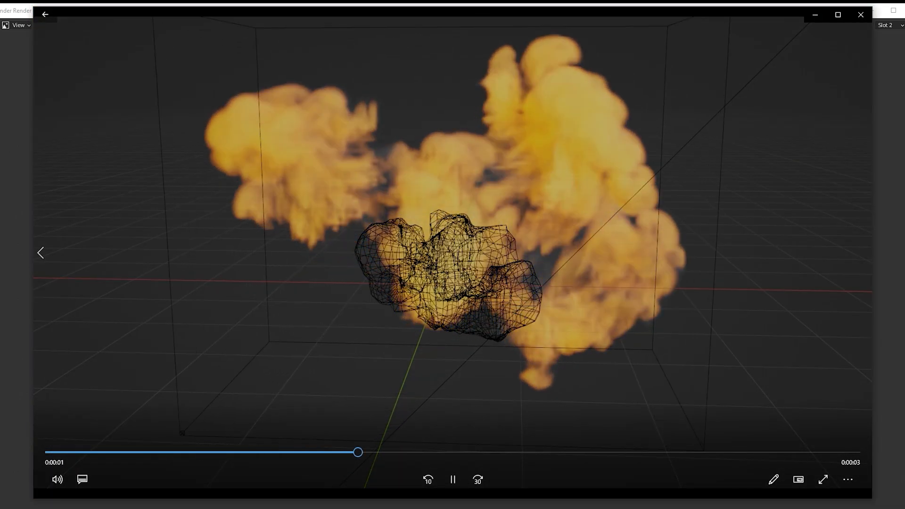
click(452, 481)
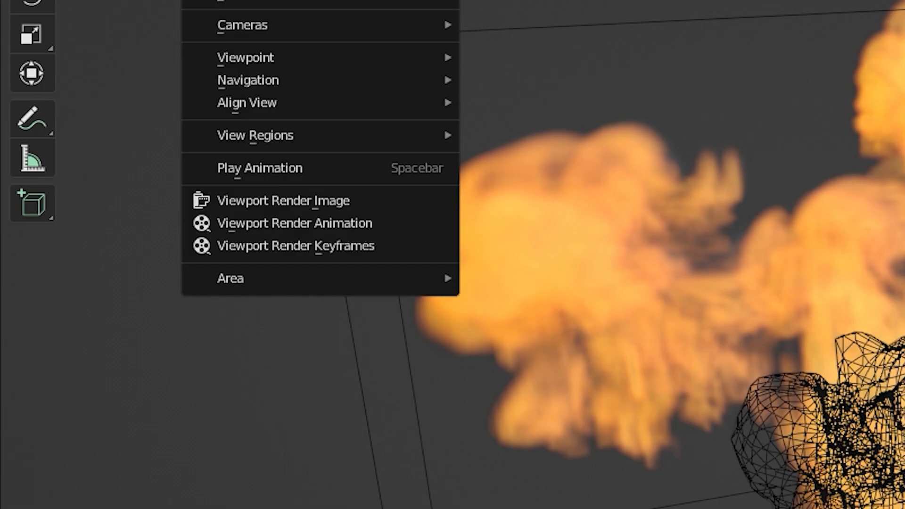
mouse_move(360, 206)
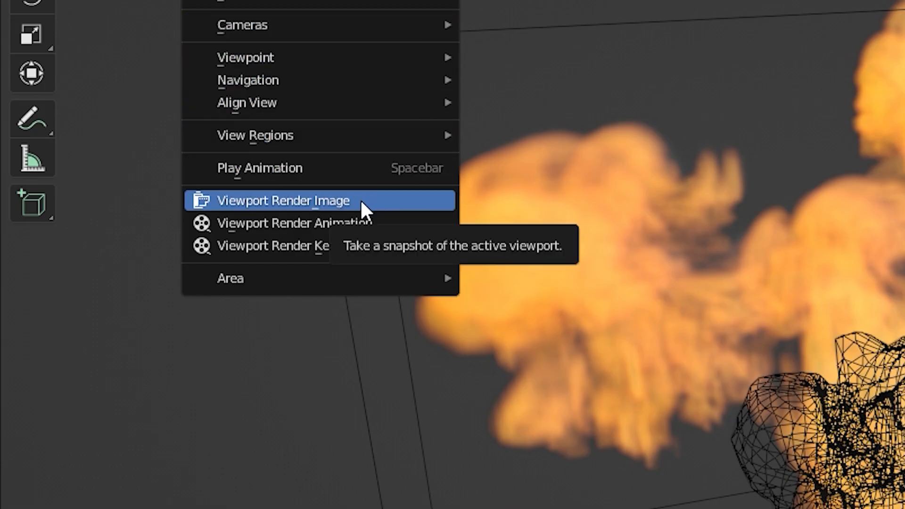
Step: Keyframe the cube's location at frames 10, 20 and 30, then play and scrub the timeline
click(282, 200)
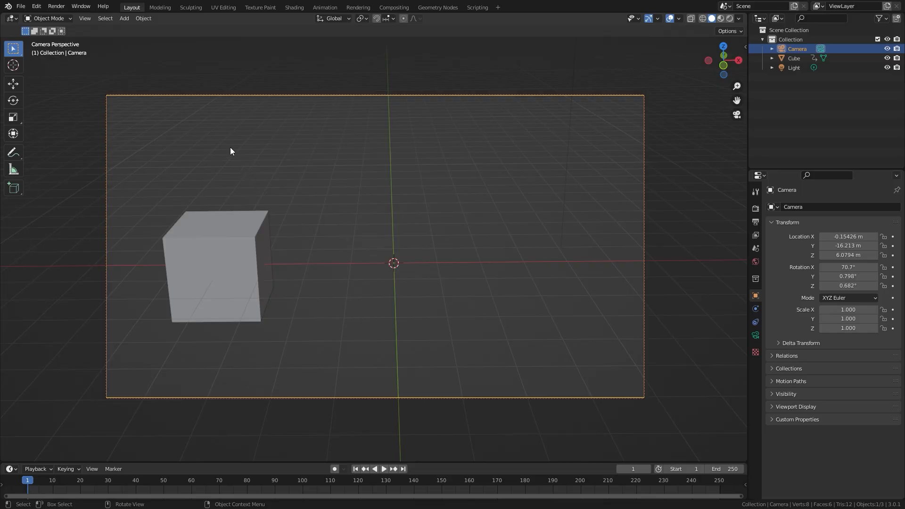
click(85, 18)
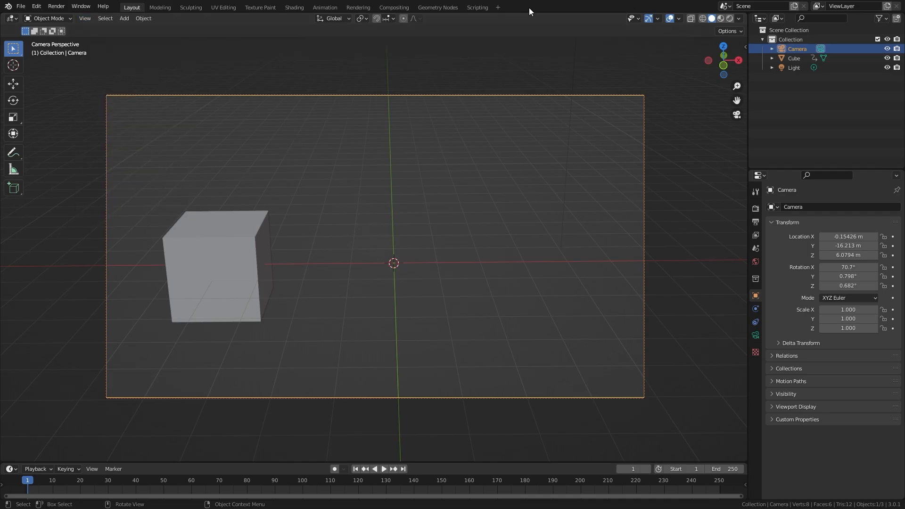
click(231, 265)
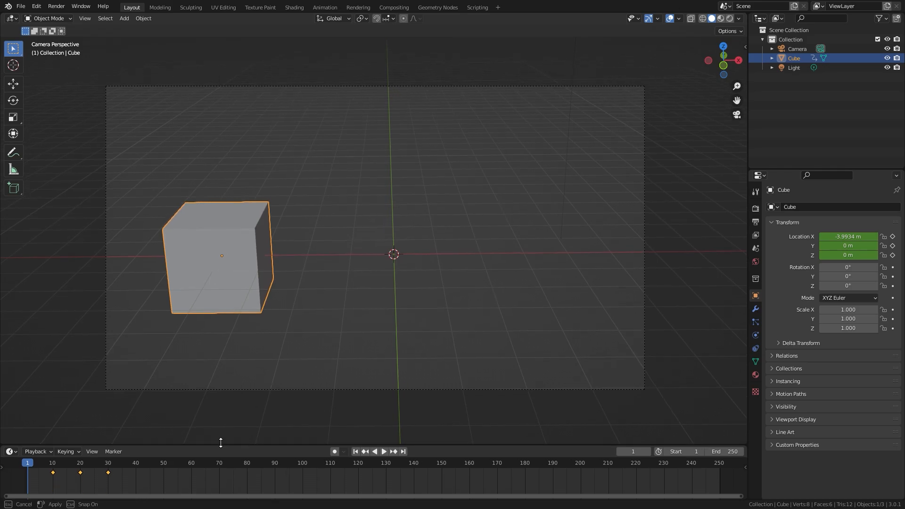
click(384, 452)
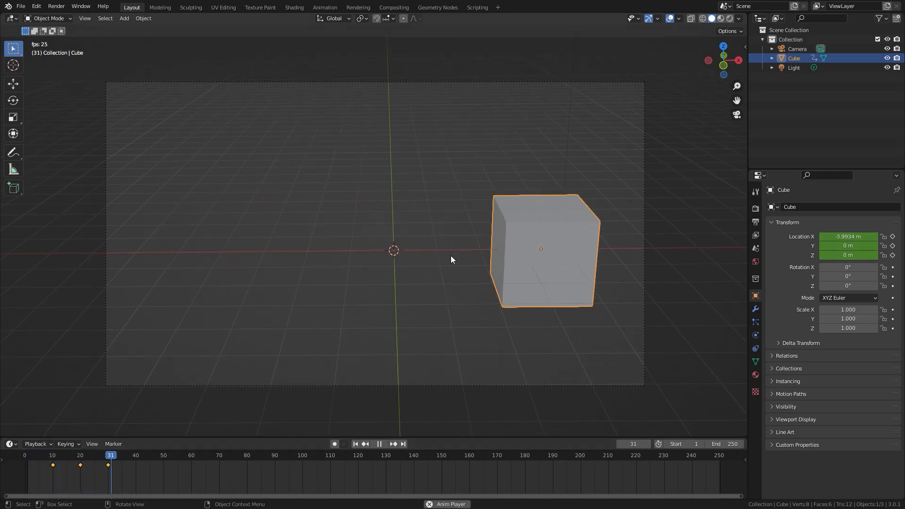
click(52, 469)
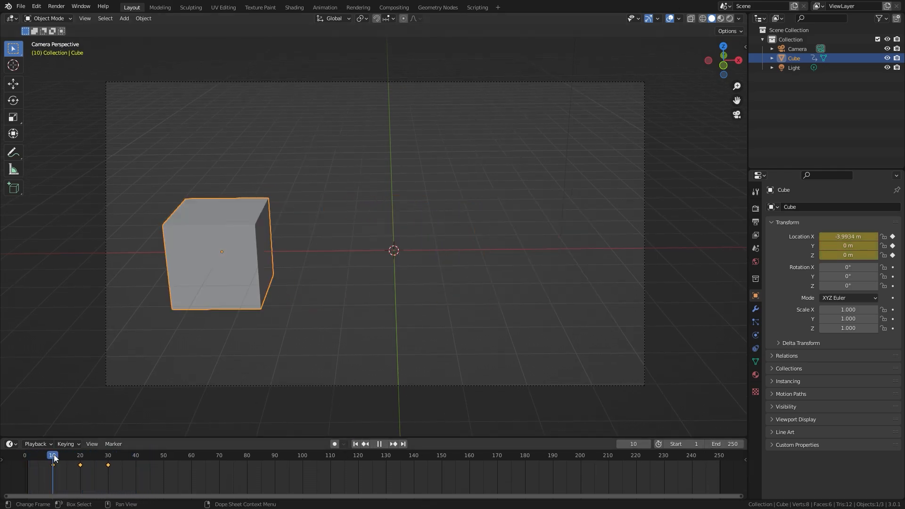
click(80, 460)
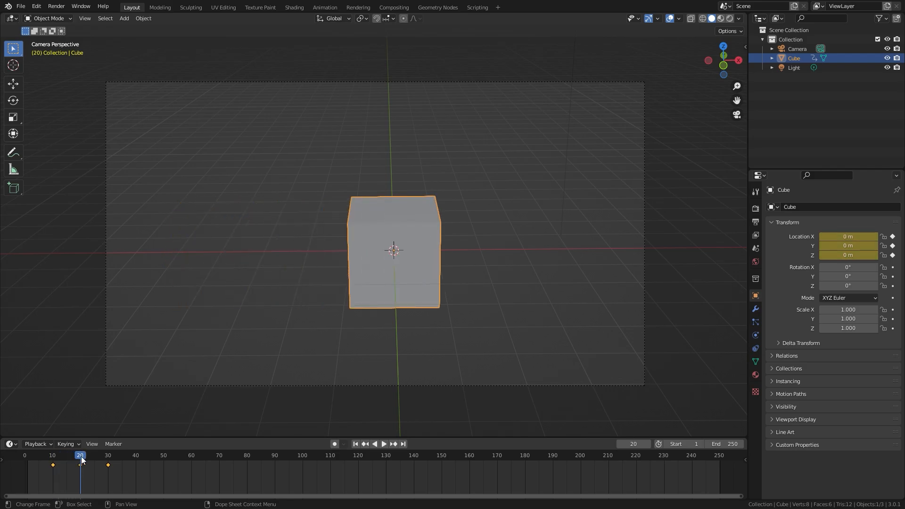
click(385, 444)
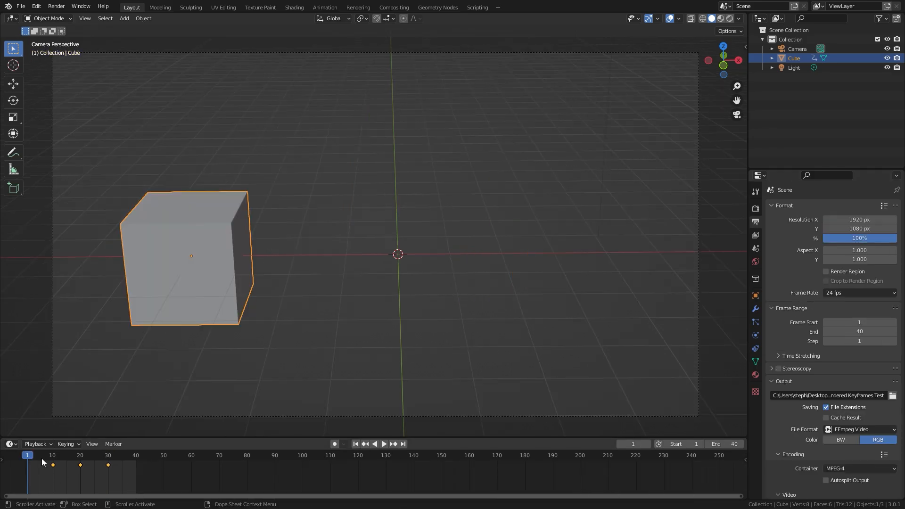
Step: Check the cube's position at frames 10, 20 and 30, then reach the viewport render commands
click(52, 468)
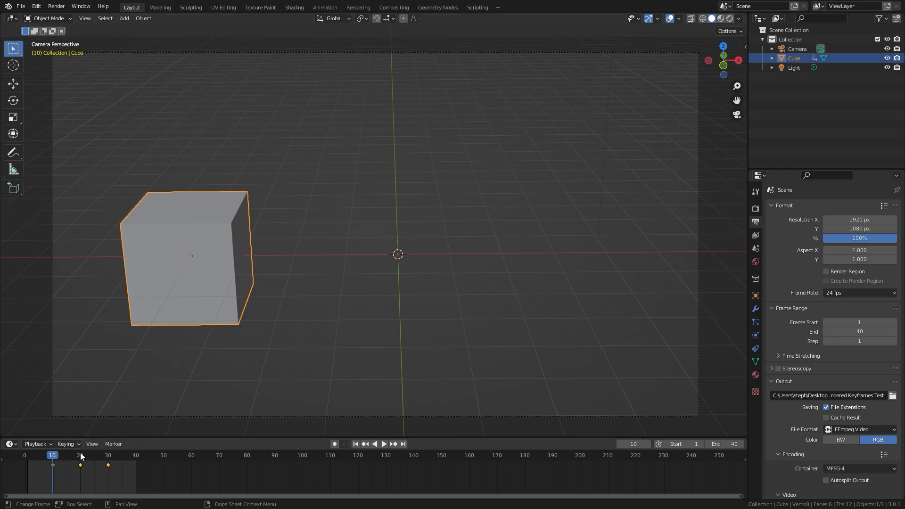
click(383, 444)
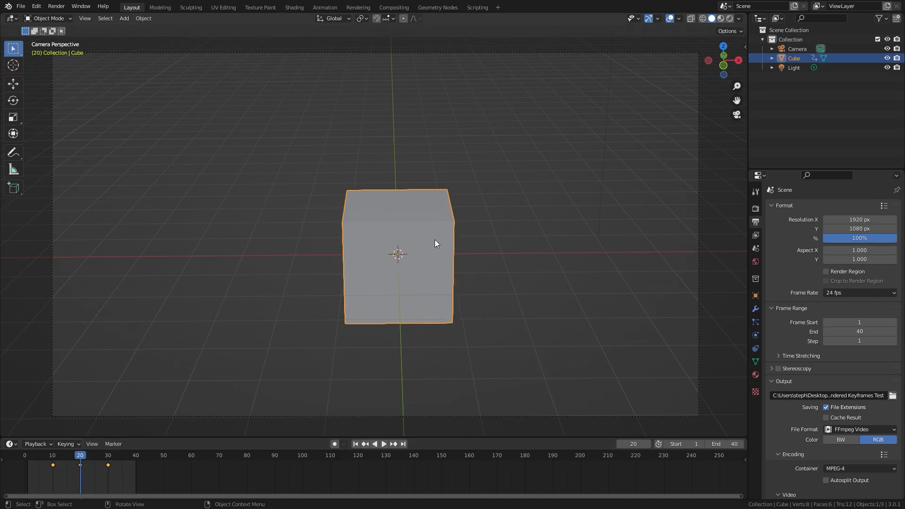
click(108, 455)
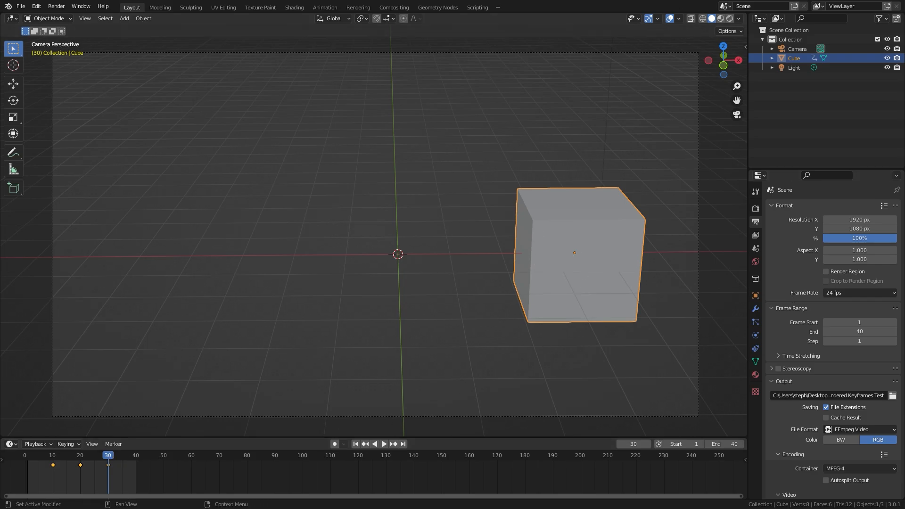
click(85, 18)
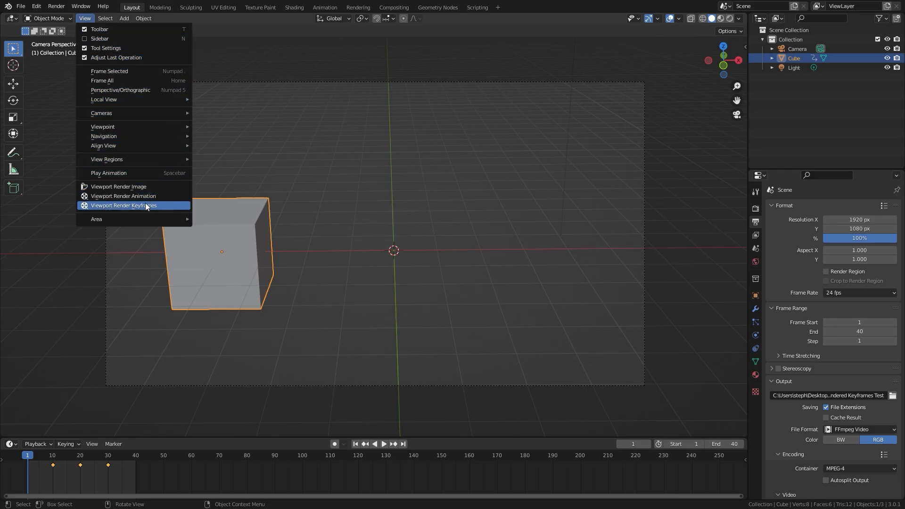
Step: Run Viewport Render Keyframes and play Rendered Keyframes Test0001-0040 in Movies & TV
click(123, 205)
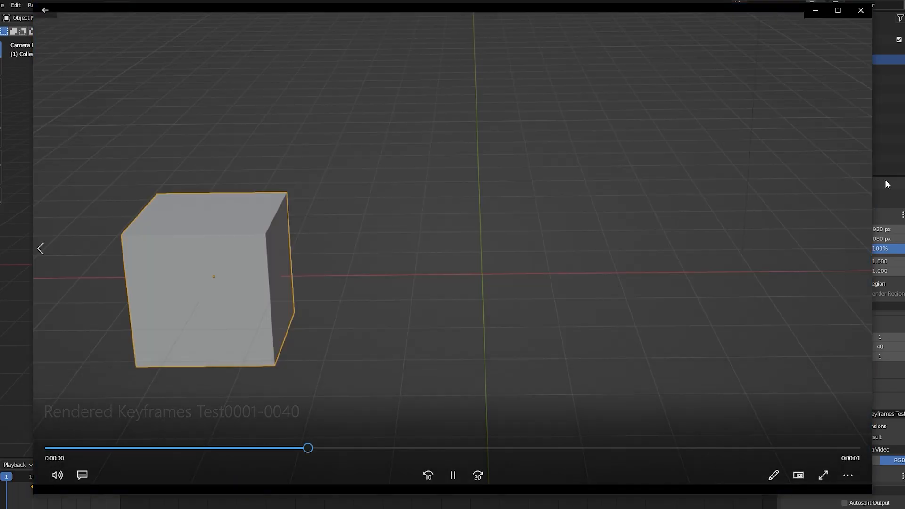
click(429, 477)
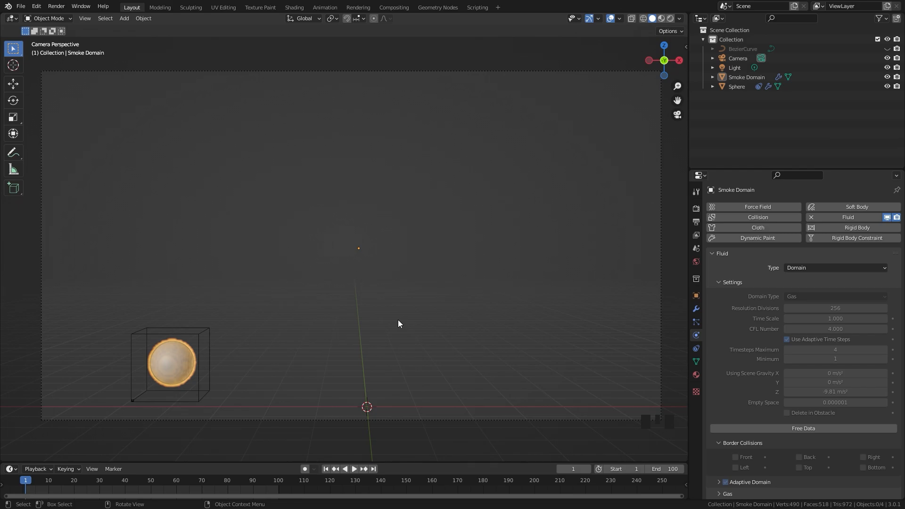
mouse_move(396, 194)
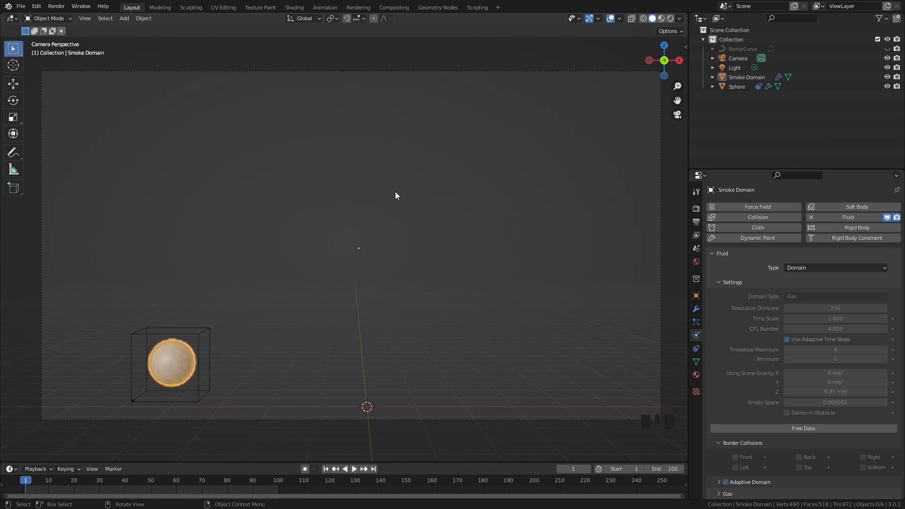
mouse_move(342, 294)
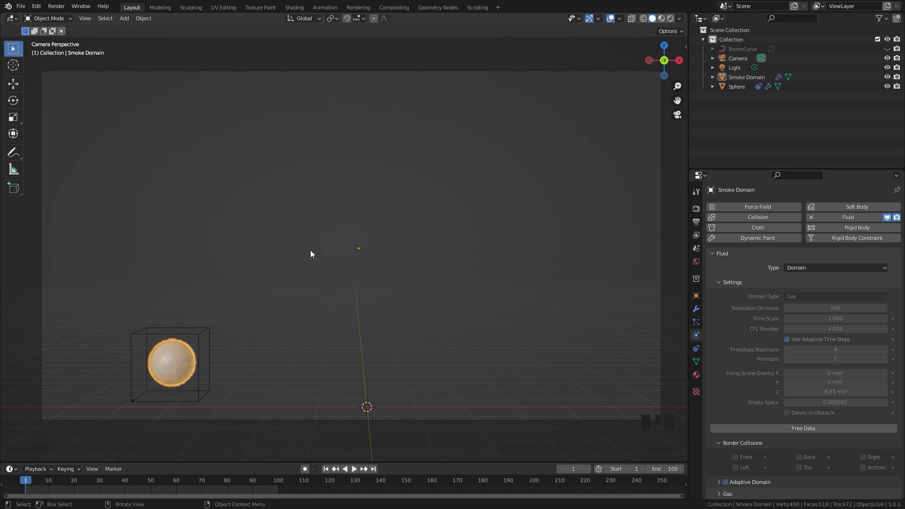
Step: Play the simulation until the fireball trails the sphere, then zoom and bring up the shading pie
key(space)
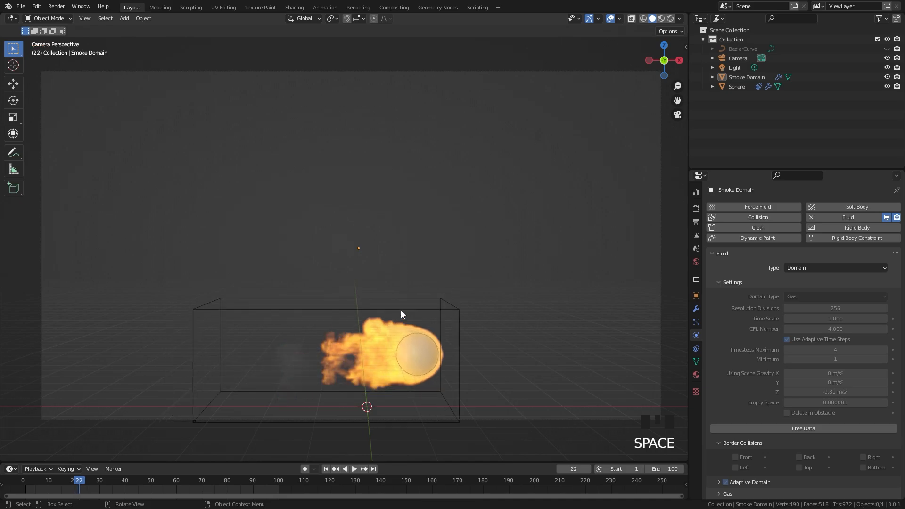
scroll(down, 3)
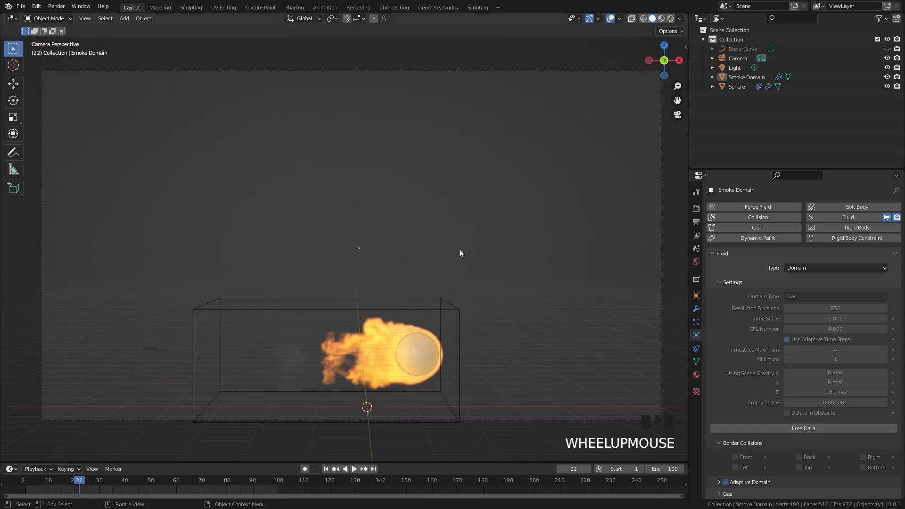
key(Z)
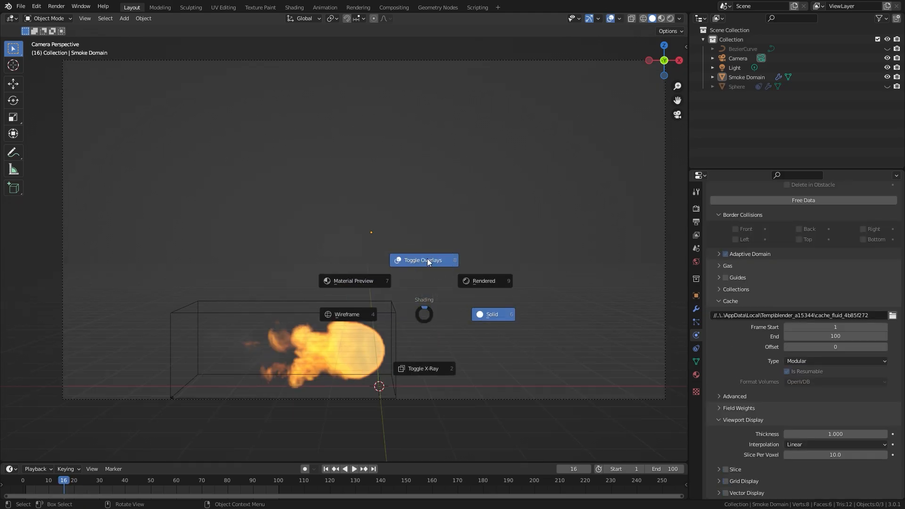
click(424, 260)
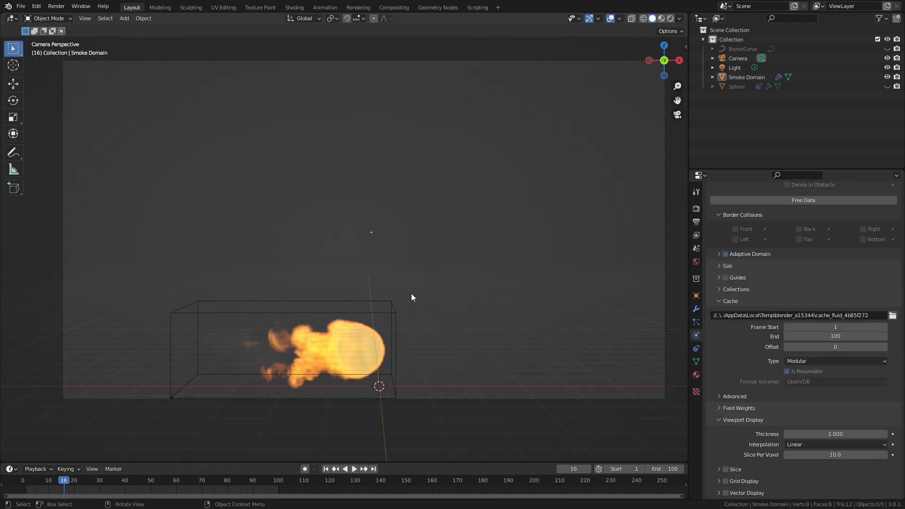
click(37, 5)
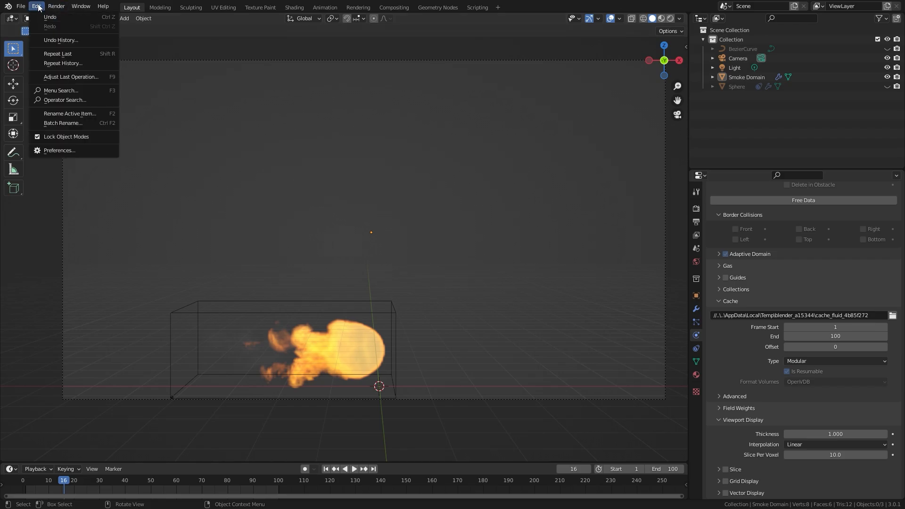
click(58, 150)
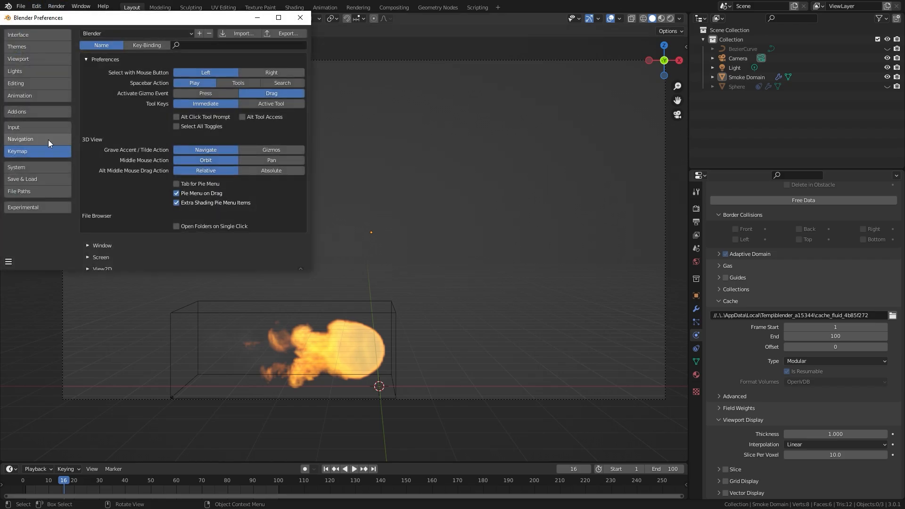
mouse_move(209, 217)
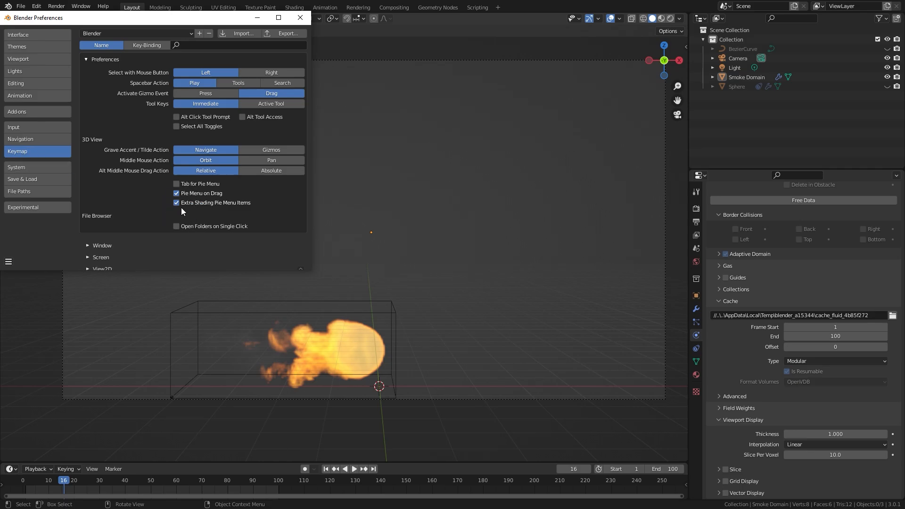
click(299, 17)
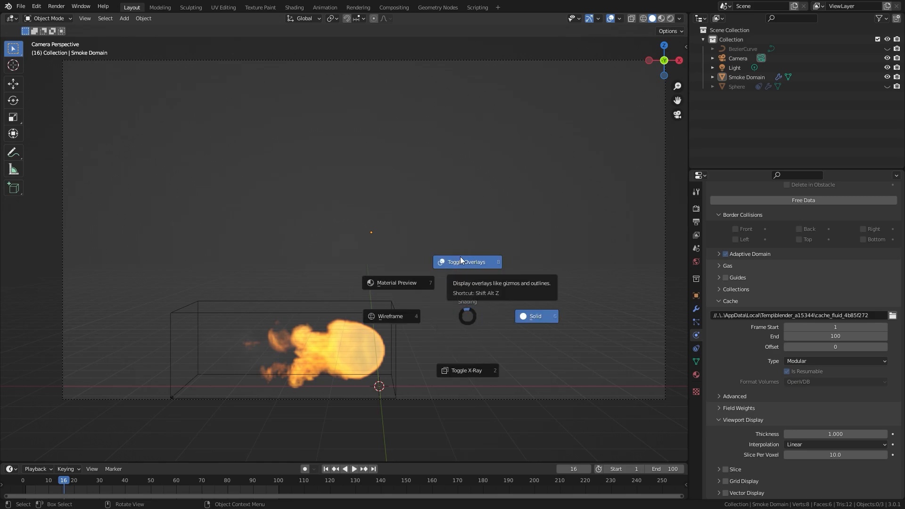
mouse_move(469, 370)
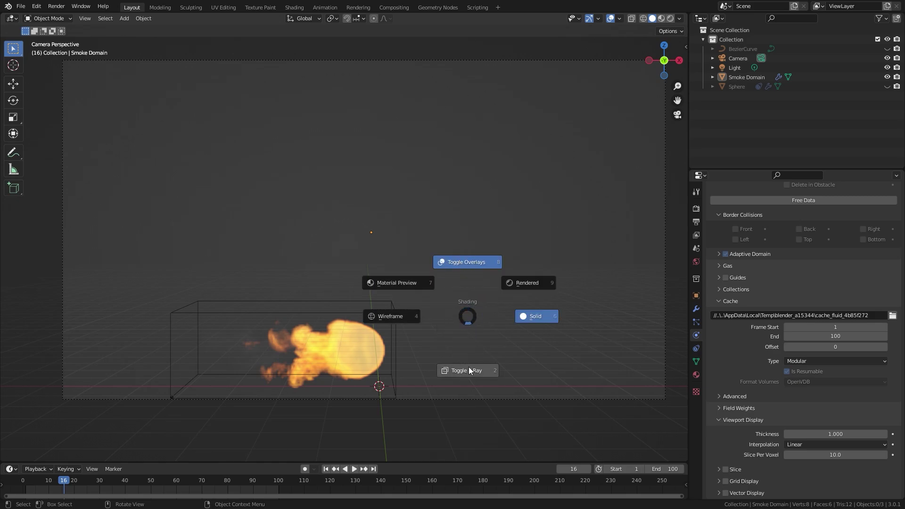
mouse_move(411, 257)
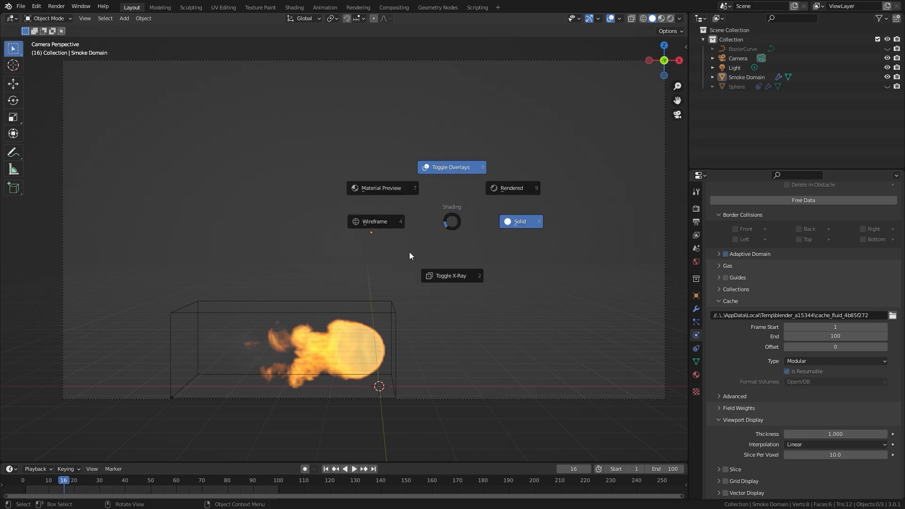
mouse_move(454, 153)
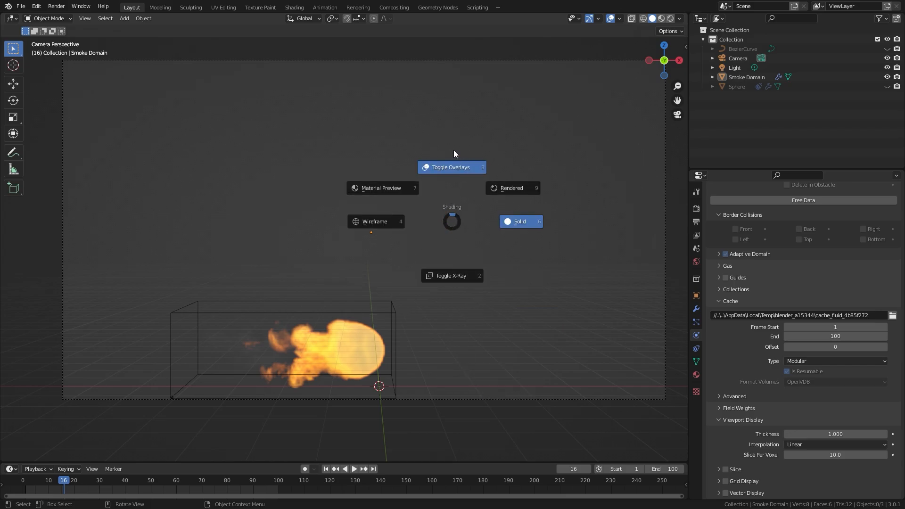
Step: Toggle off the viewport overlays and hide the Sphere in the Outliner, leaving only the fireball
click(450, 167)
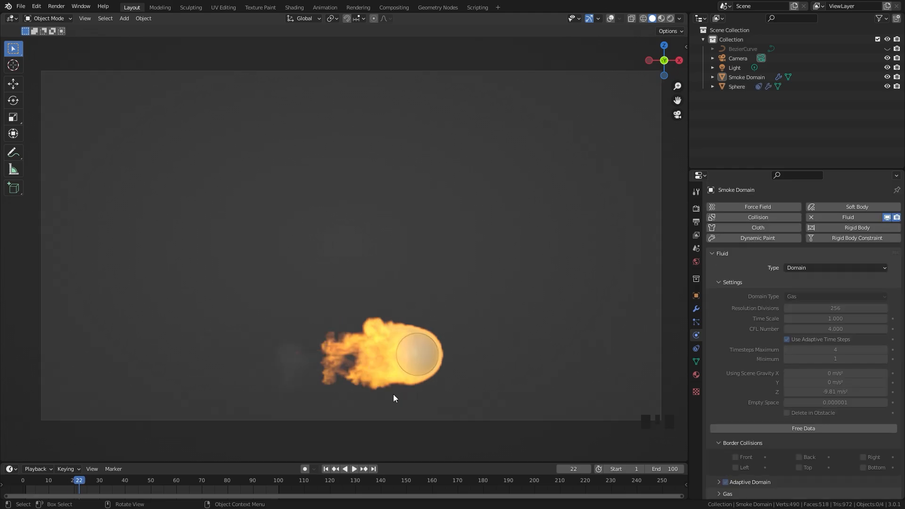
mouse_move(428, 338)
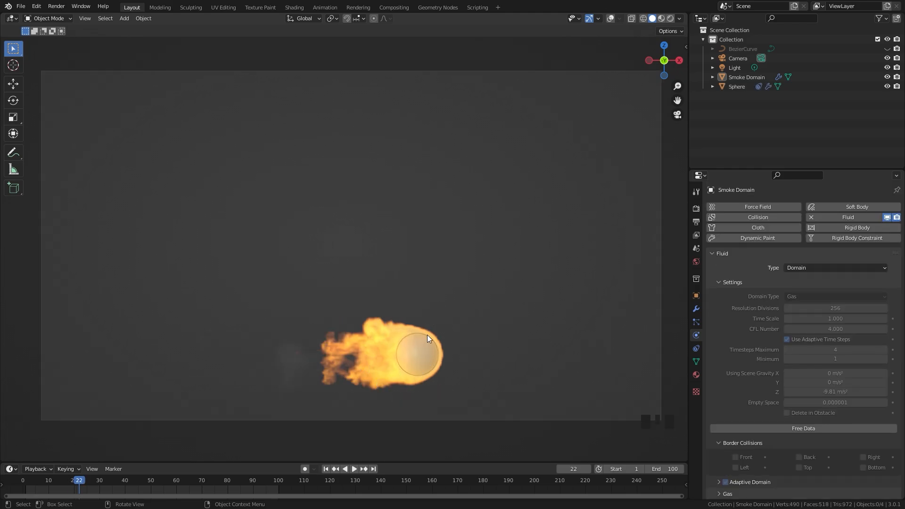
click(737, 85)
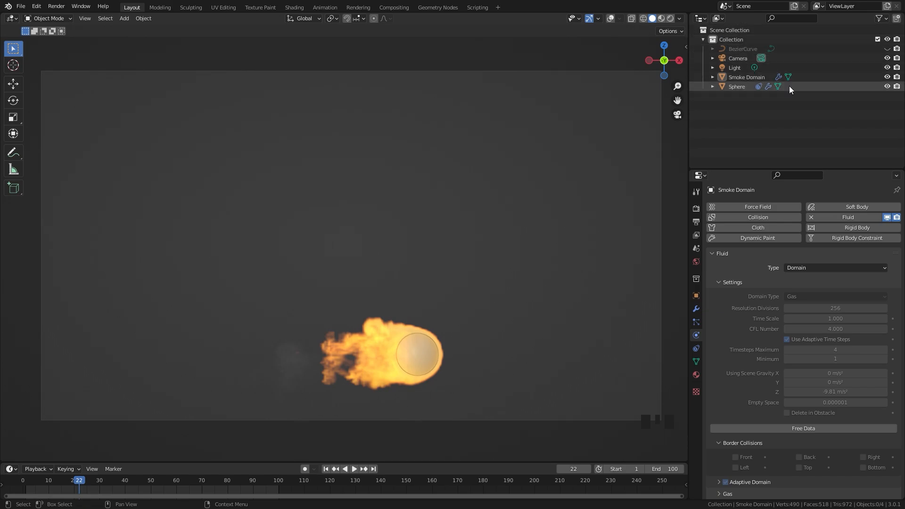
click(332, 320)
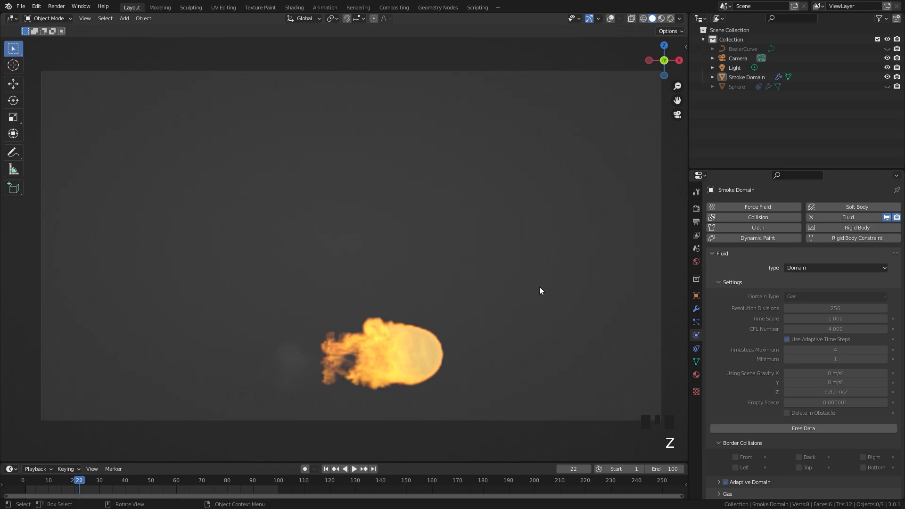
mouse_move(423, 336)
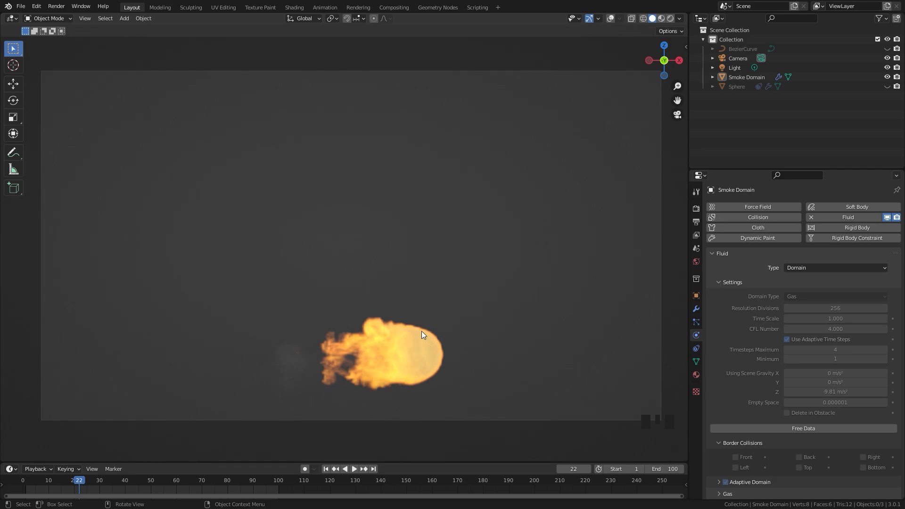
scroll(down, 3)
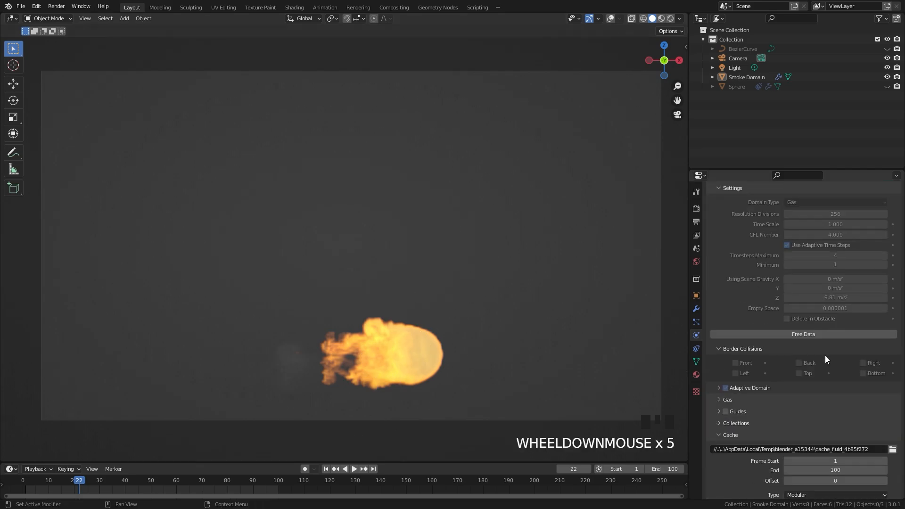
scroll(down, 3)
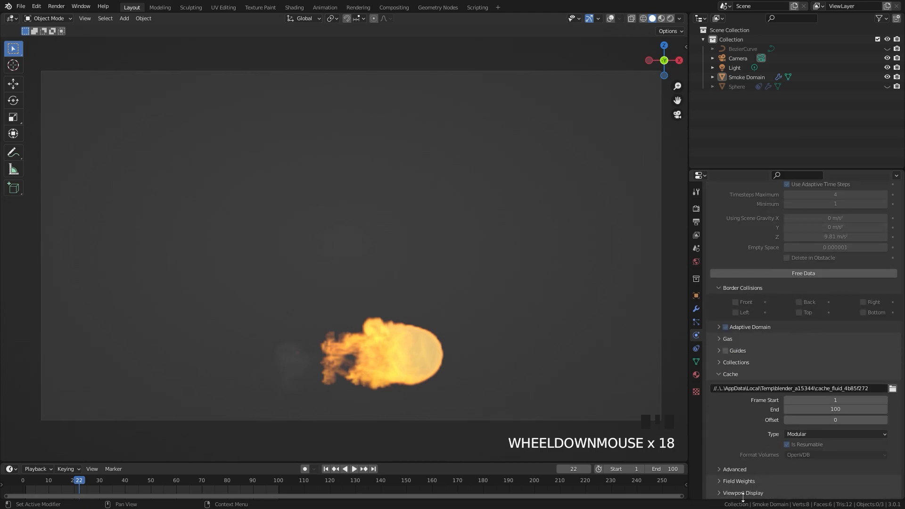
scroll(down, 3)
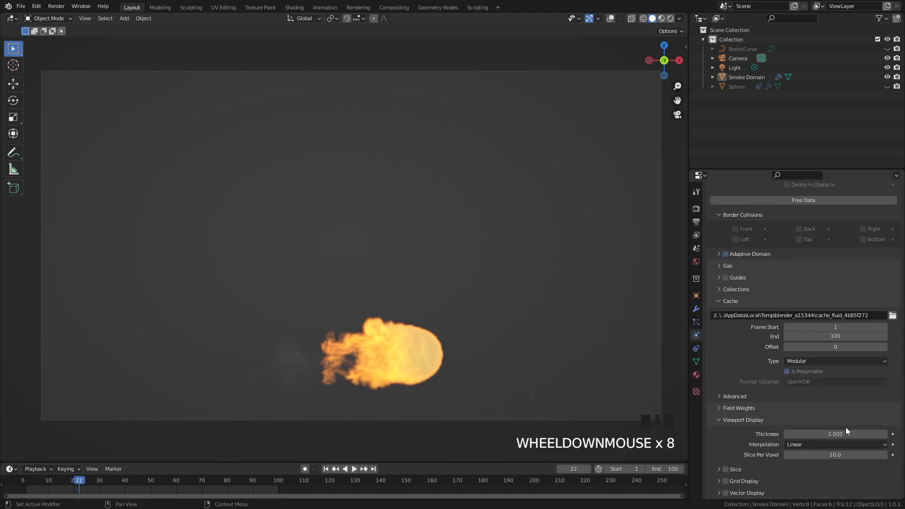
click(835, 434)
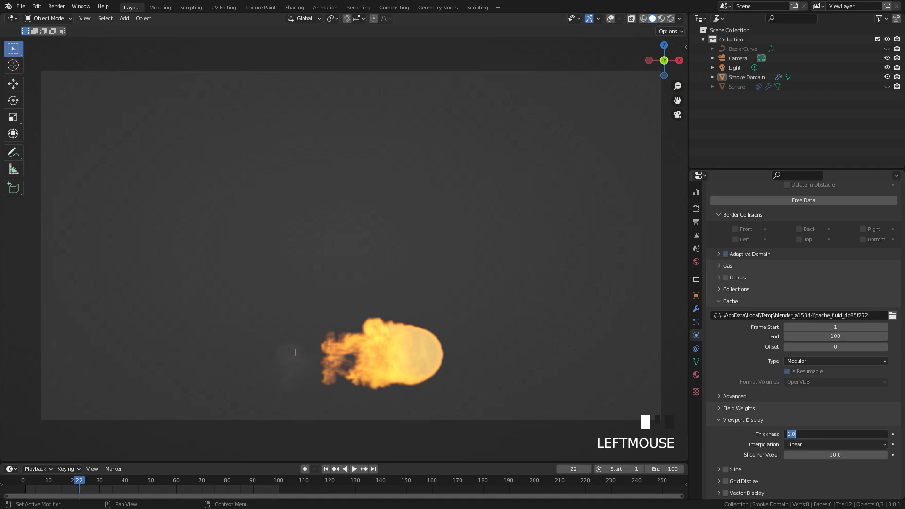
text(5)
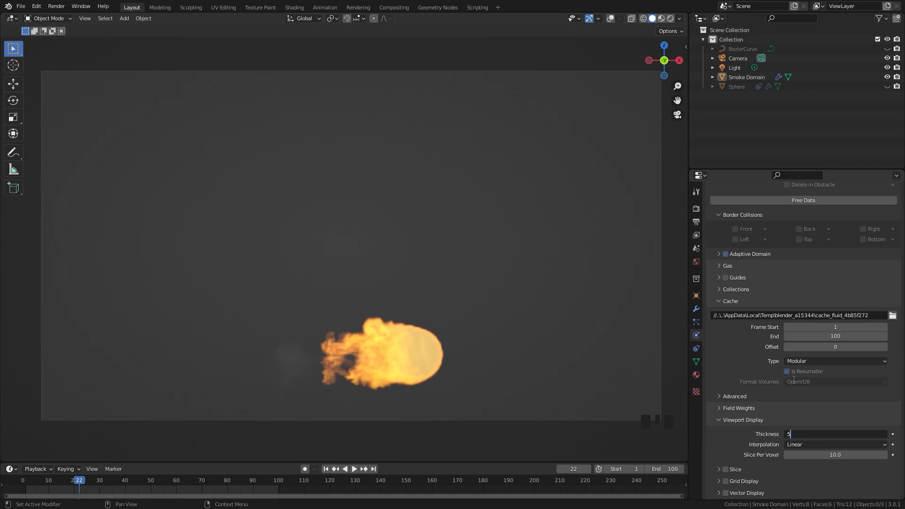
key(Return)
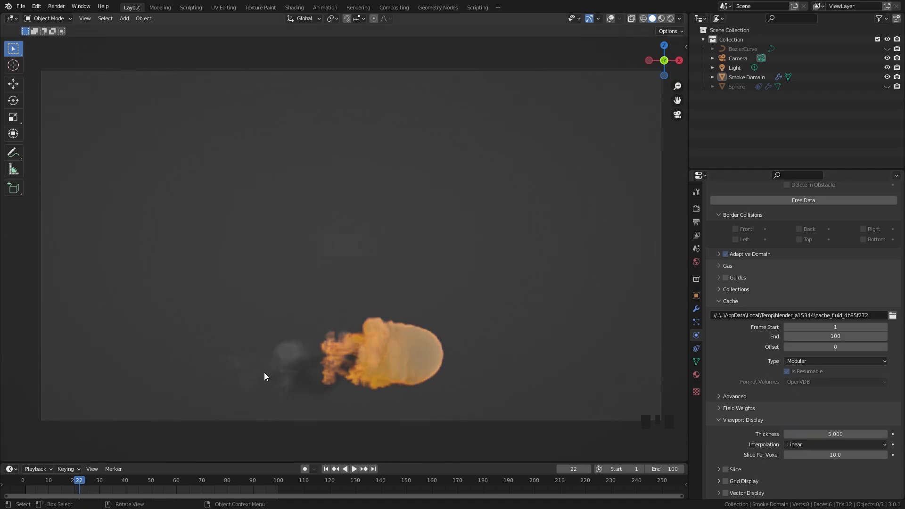
mouse_move(475, 370)
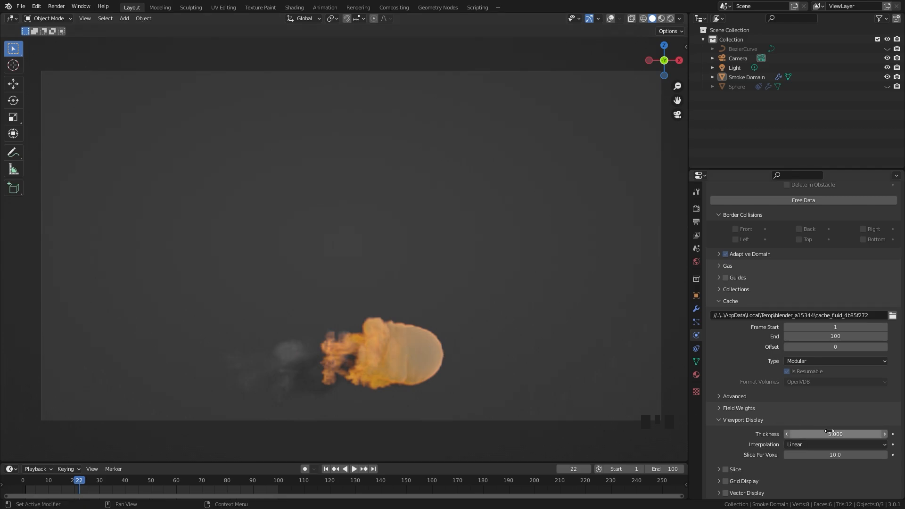
scroll(up, 3)
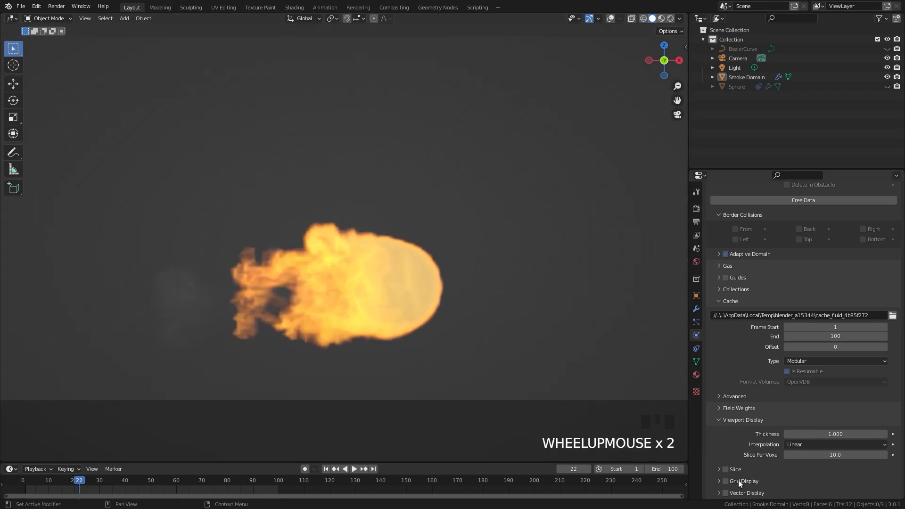
Step: Enable Grid Display of the domain's density field and adjust its colour ramp and scale
scroll(down, 3)
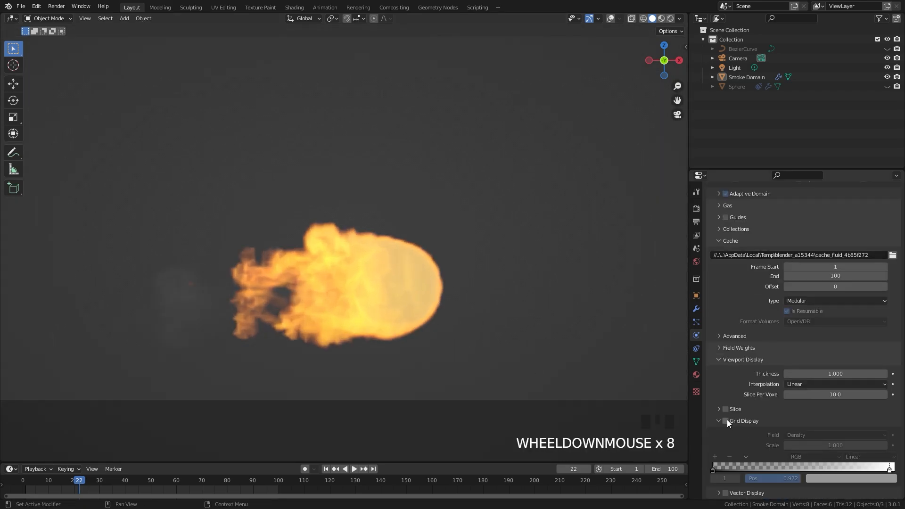
click(725, 421)
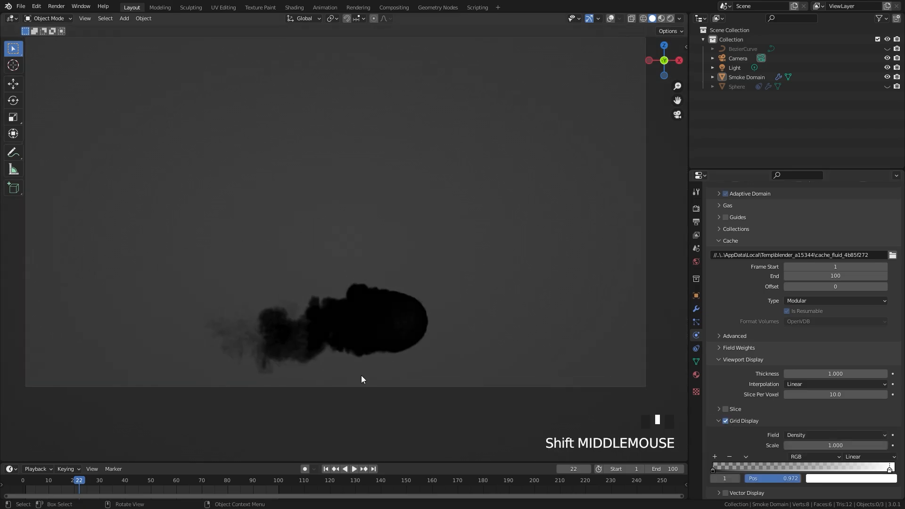
drag(362, 379, 408, 313)
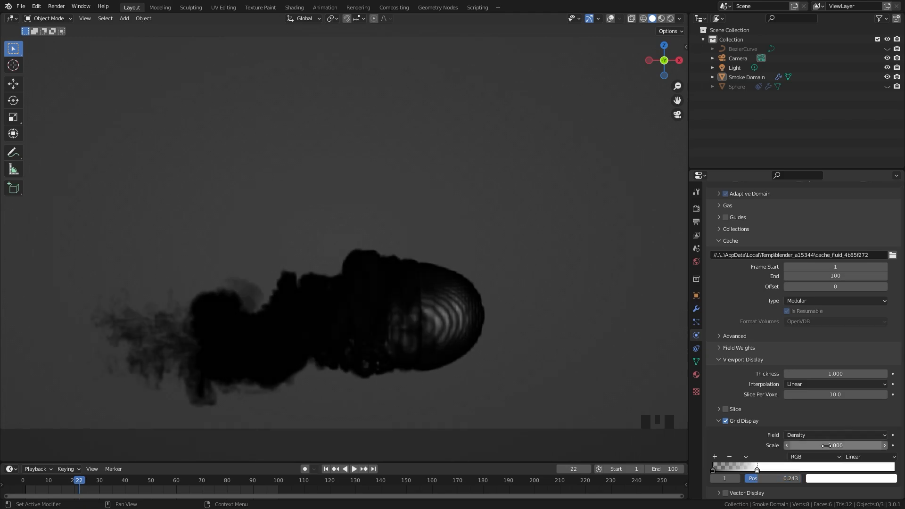
click(835, 444)
text(15.000)
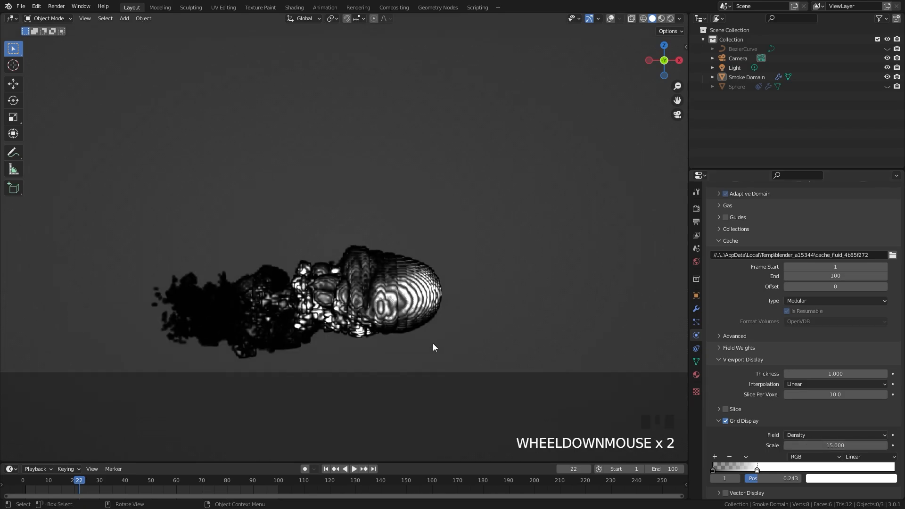
drag(434, 347, 458, 312)
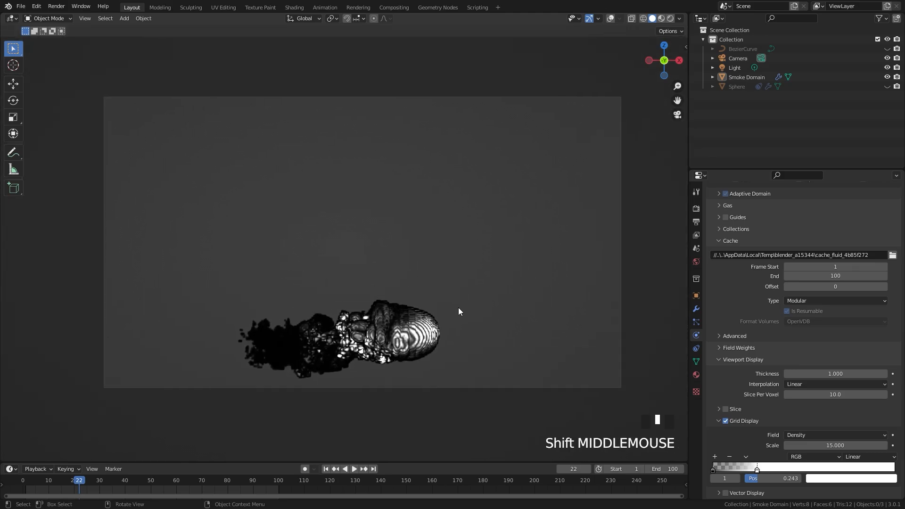
scroll(down, 3)
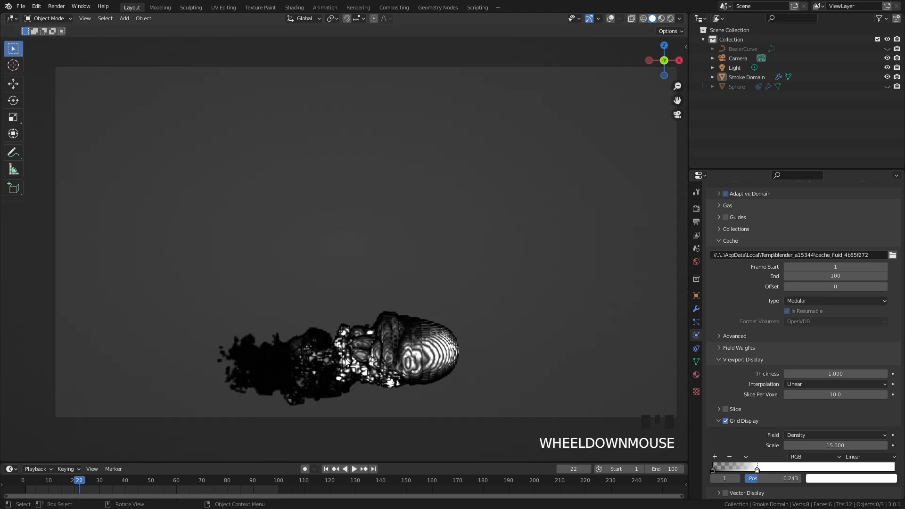
Step: Switch the grid display field to Flame, then restore the normal orange fire shading
click(833, 436)
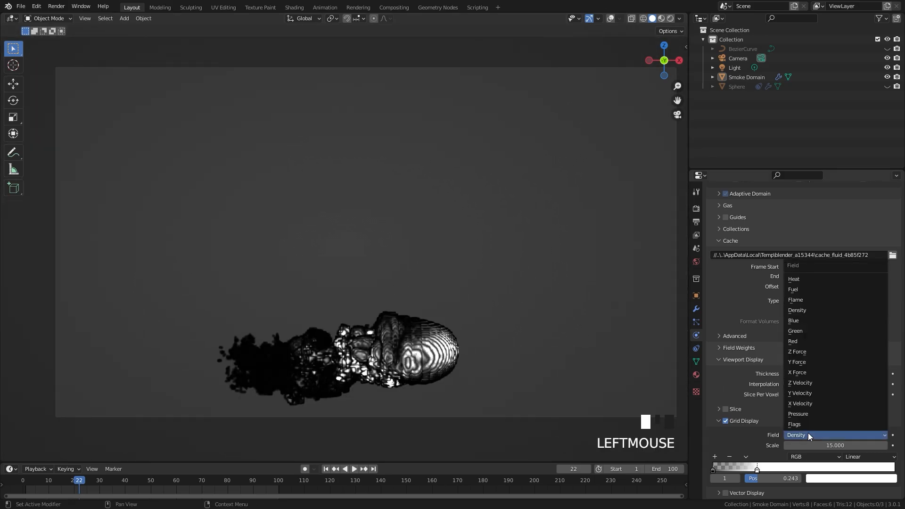
mouse_move(795, 300)
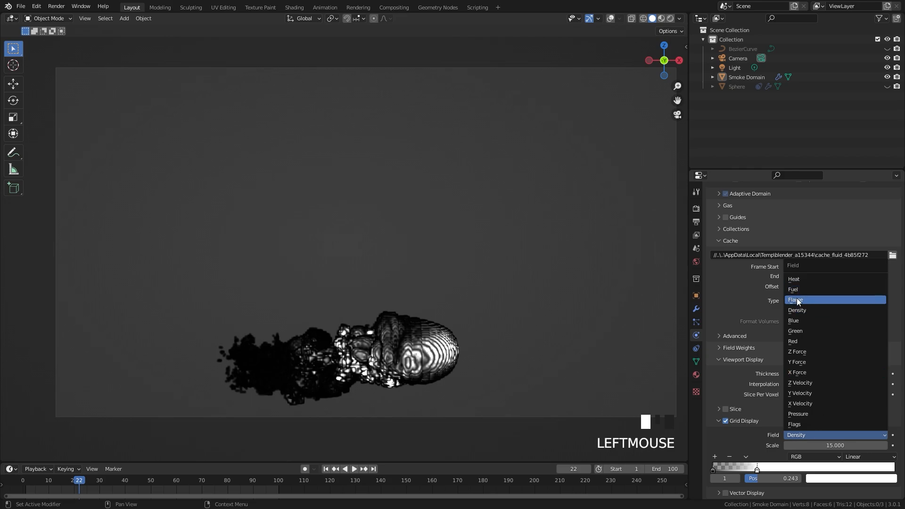
click(795, 300)
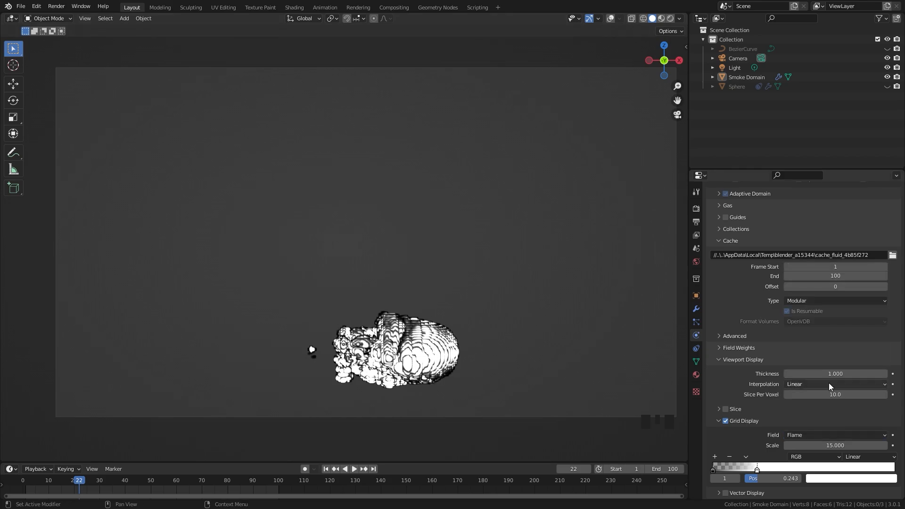
click(835, 435)
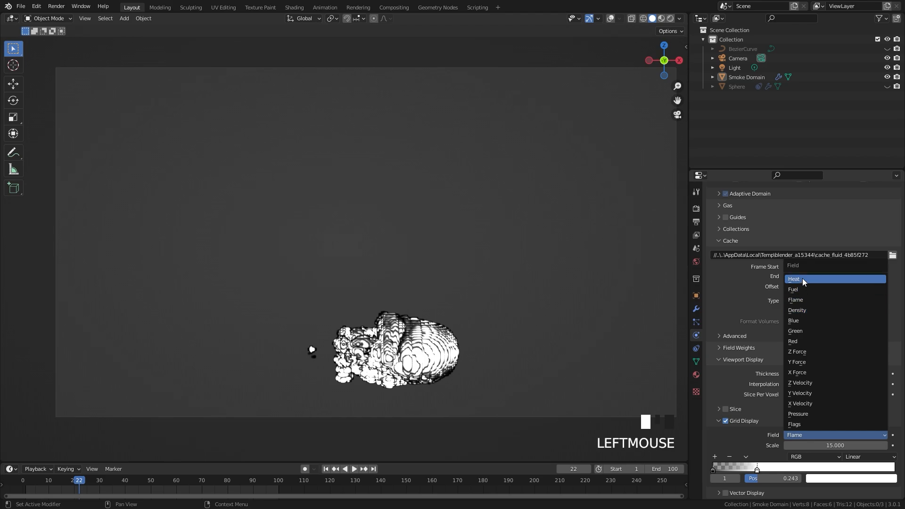
click(793, 279)
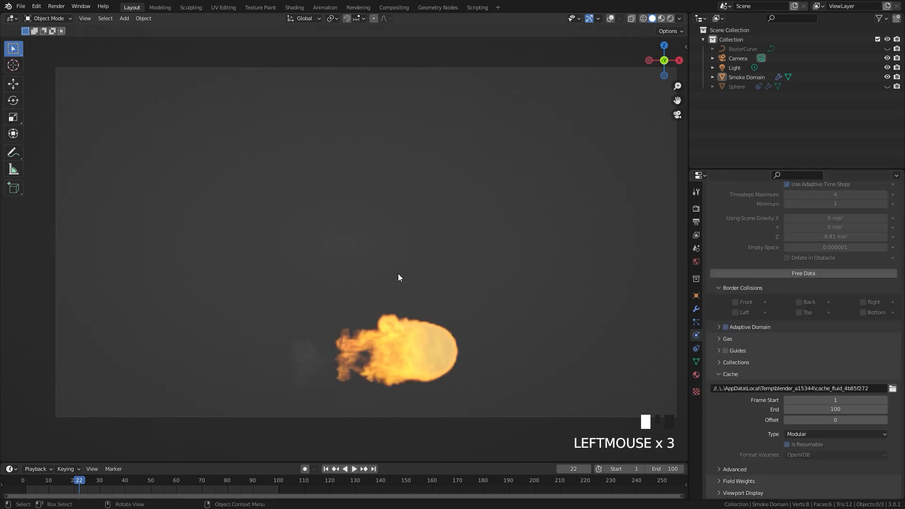
Step: Pan the fireball slightly into view and reach the Edit menu
drag(398, 278, 482, 274)
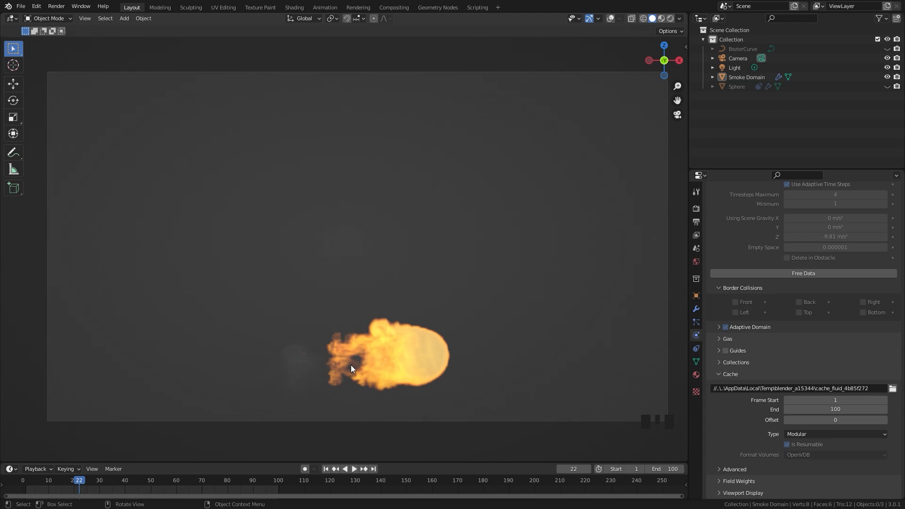
click(36, 6)
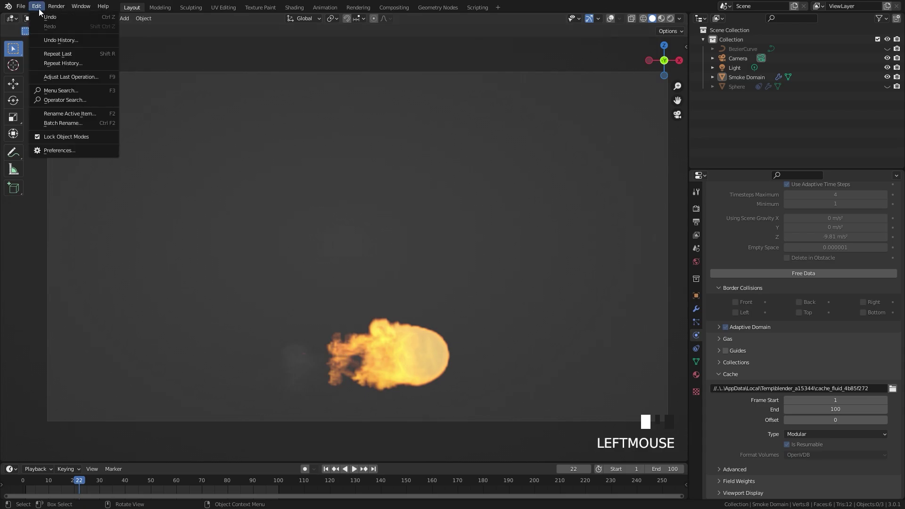
Step: In Preferences > Themes > 3D Viewport, set the gradient background colour to pure black
click(59, 150)
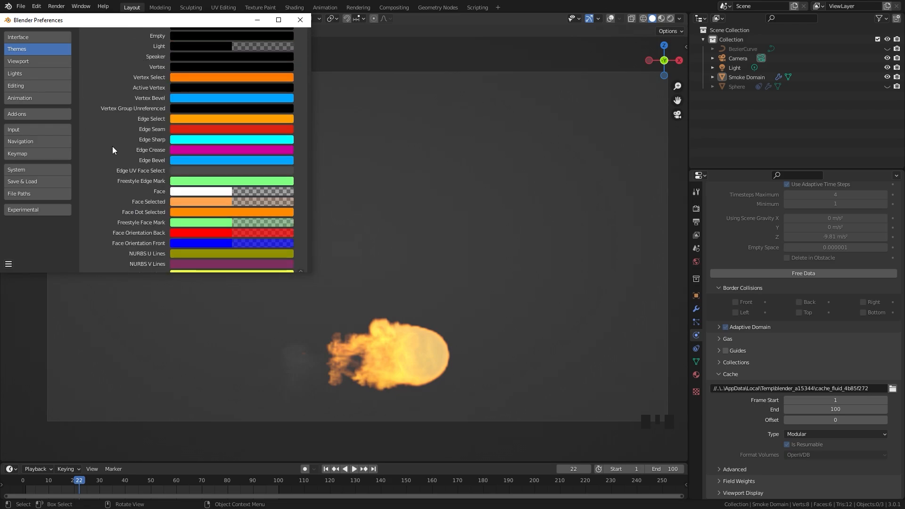
scroll(down, 3)
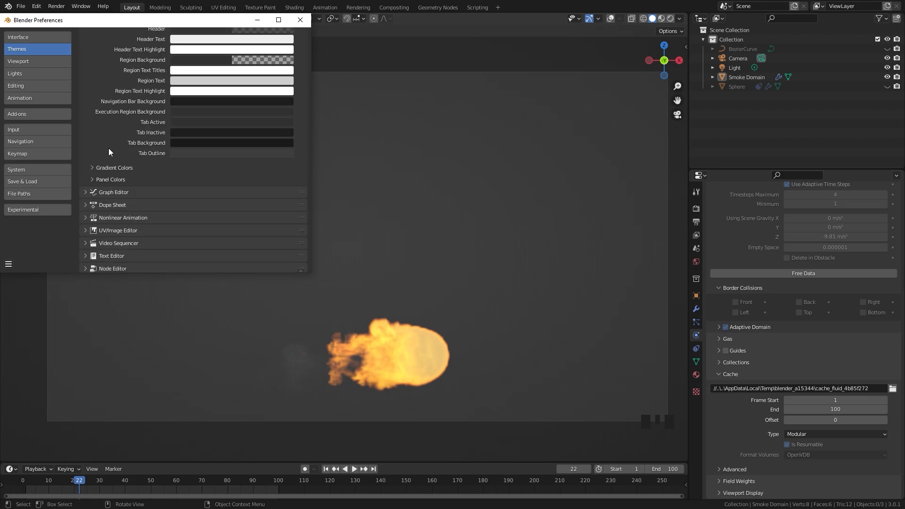
click(92, 167)
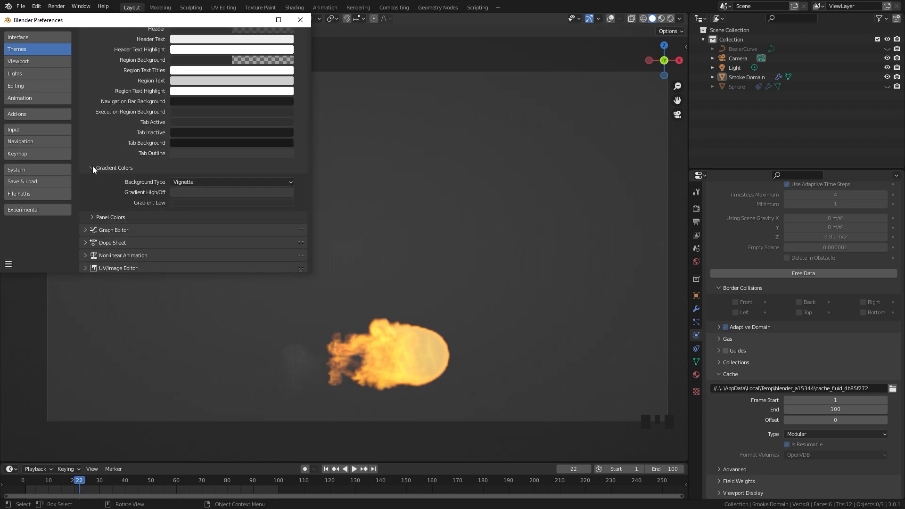
mouse_move(216, 188)
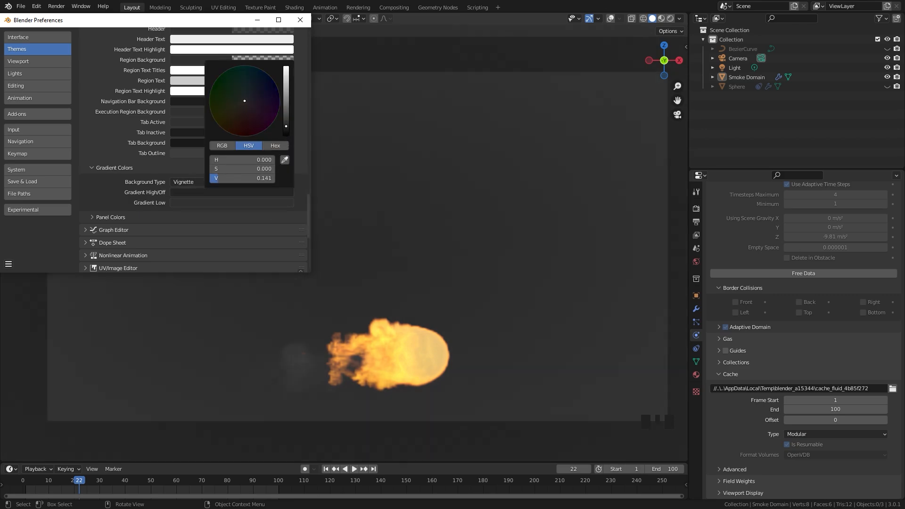
click(660, 317)
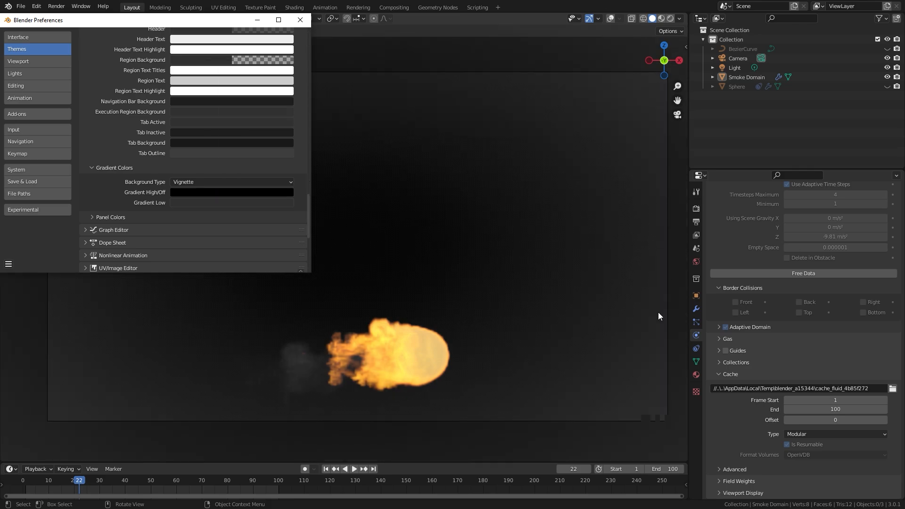
mouse_move(143, 185)
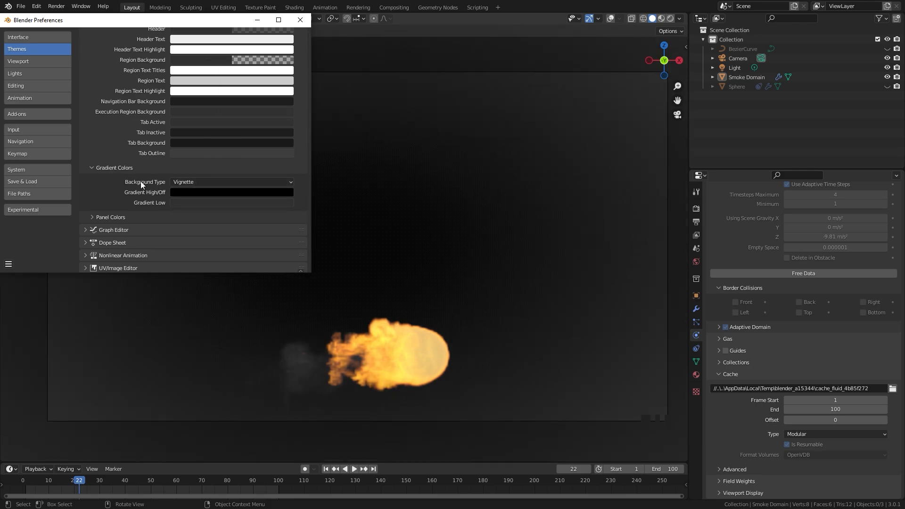
Step: Switch the Background Type to Single Color and confirm it is fully black
click(232, 182)
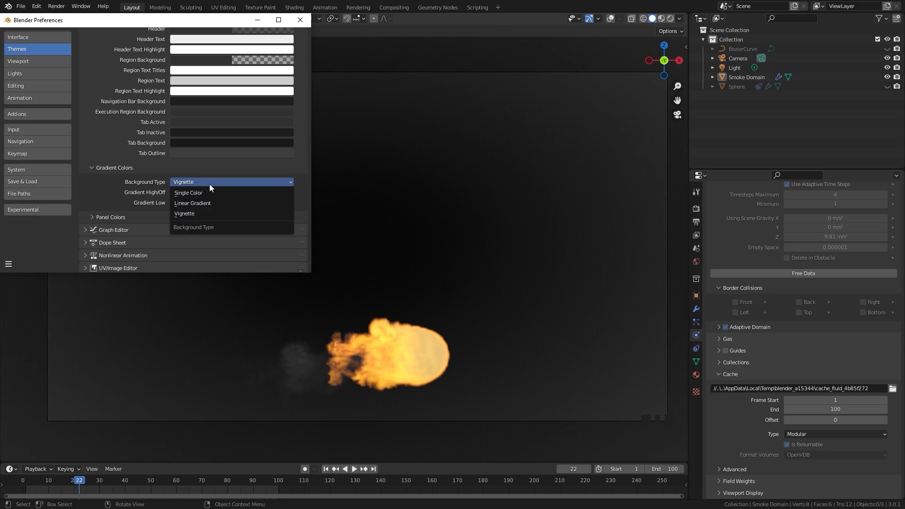
click(187, 192)
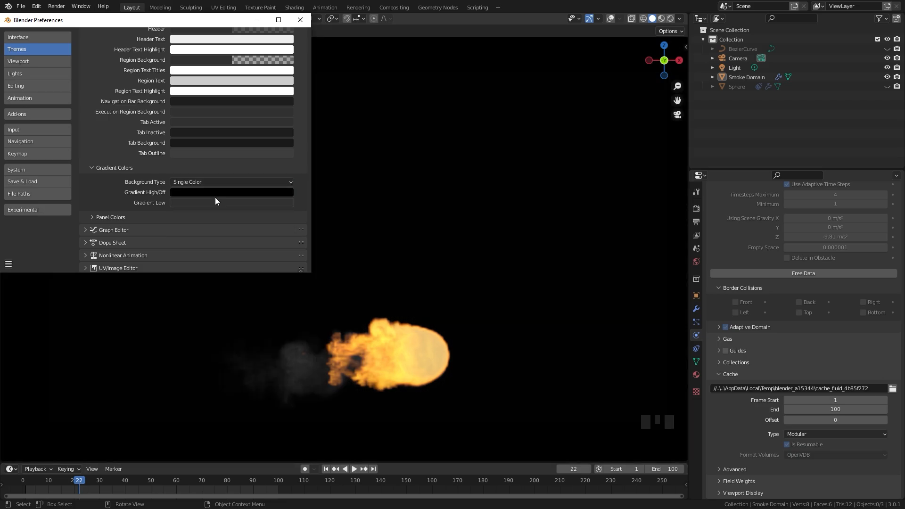
mouse_move(223, 197)
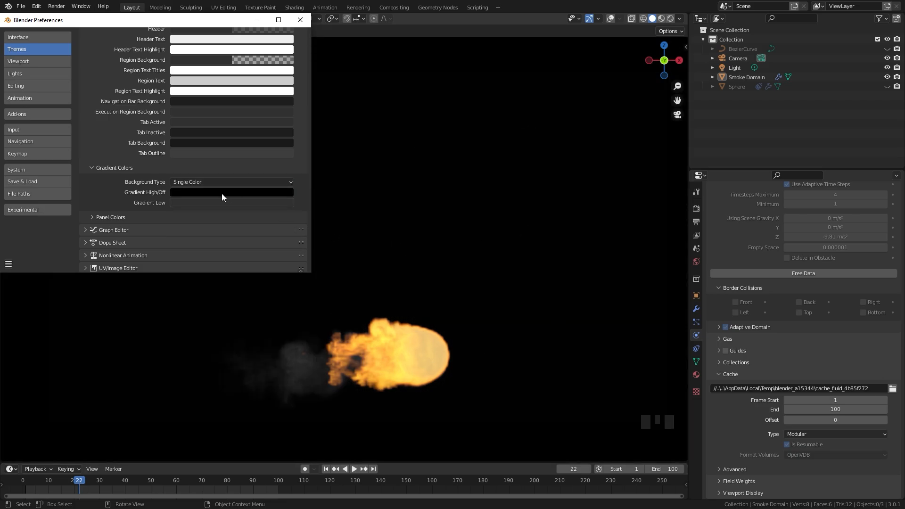
click(232, 192)
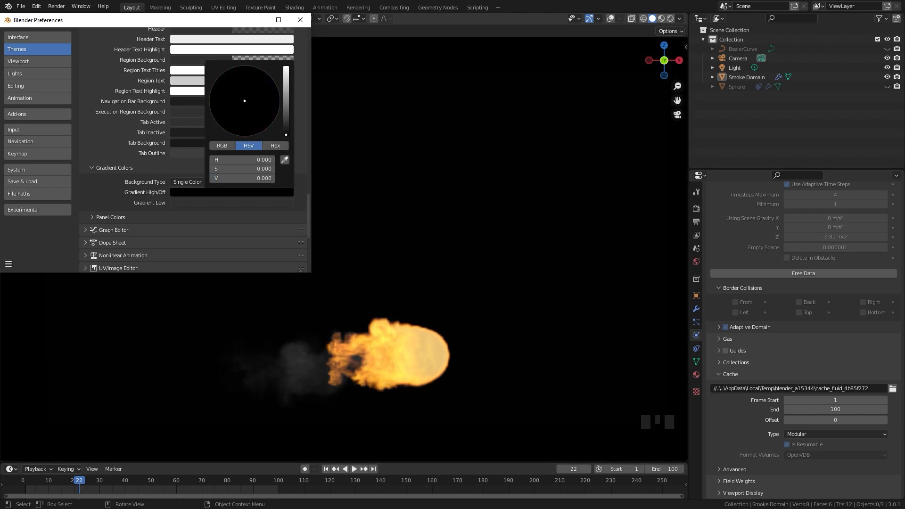
mouse_move(388, 154)
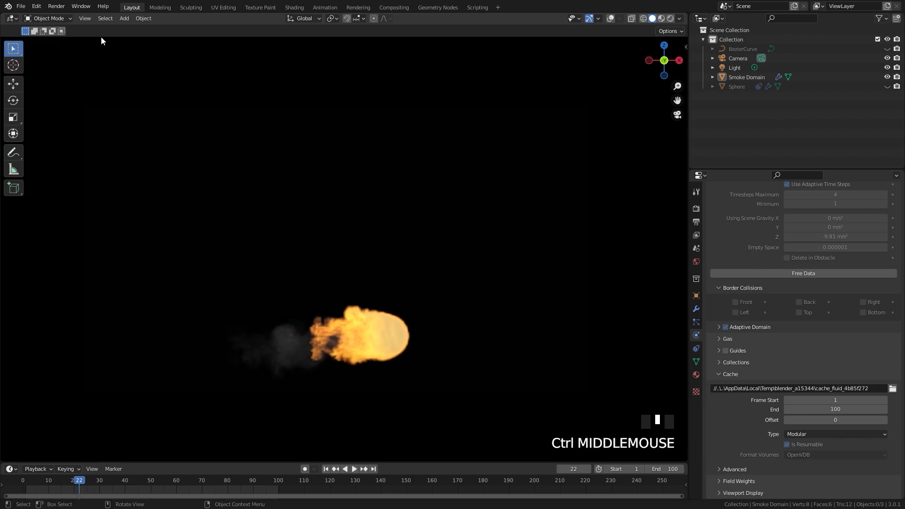
Step: Start a Viewport Render Animation of the fireball on the black background
click(85, 18)
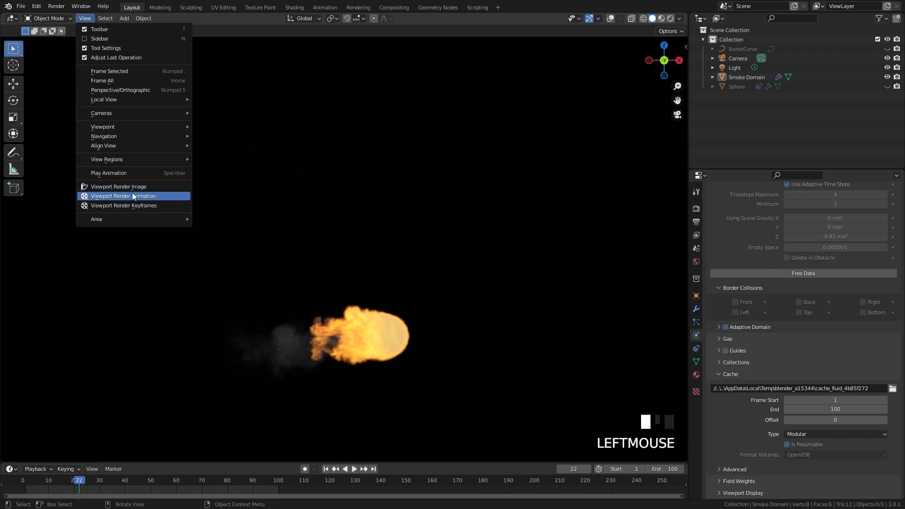
click(123, 196)
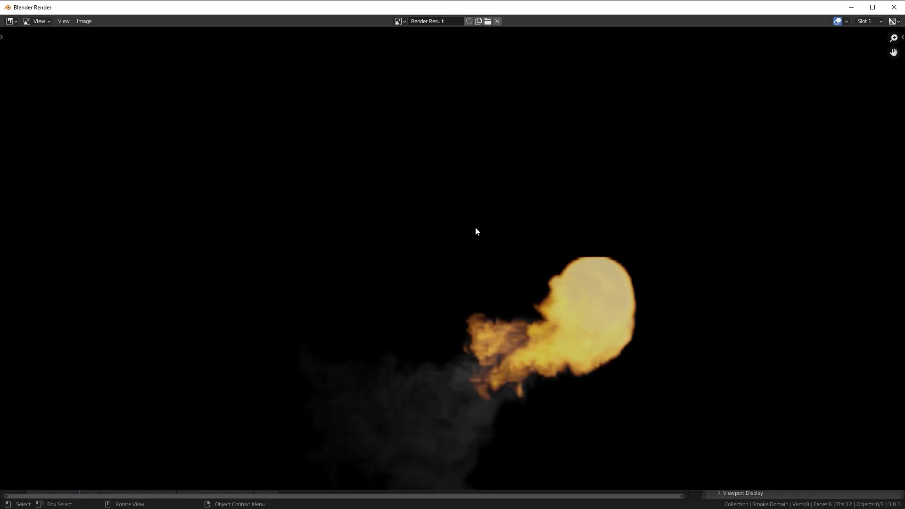
mouse_move(896, 6)
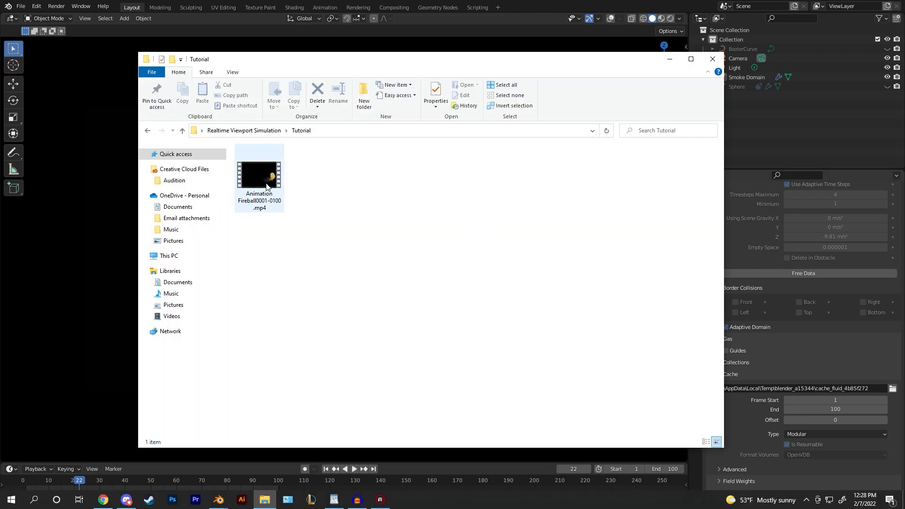
double_click(260, 175)
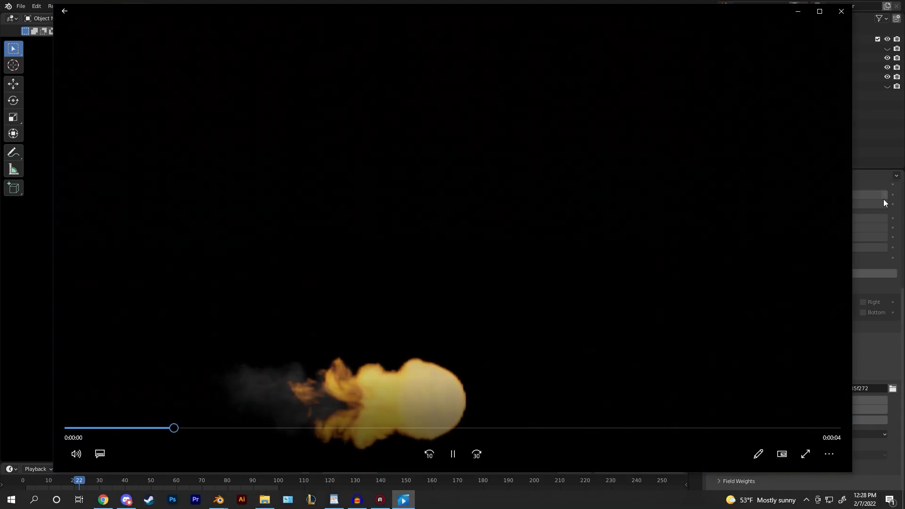
drag(175, 428, 562, 428)
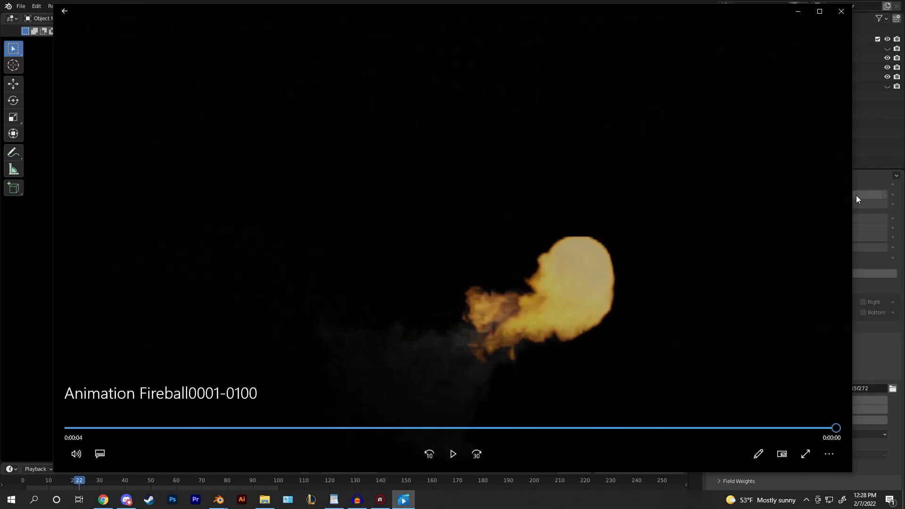
click(839, 12)
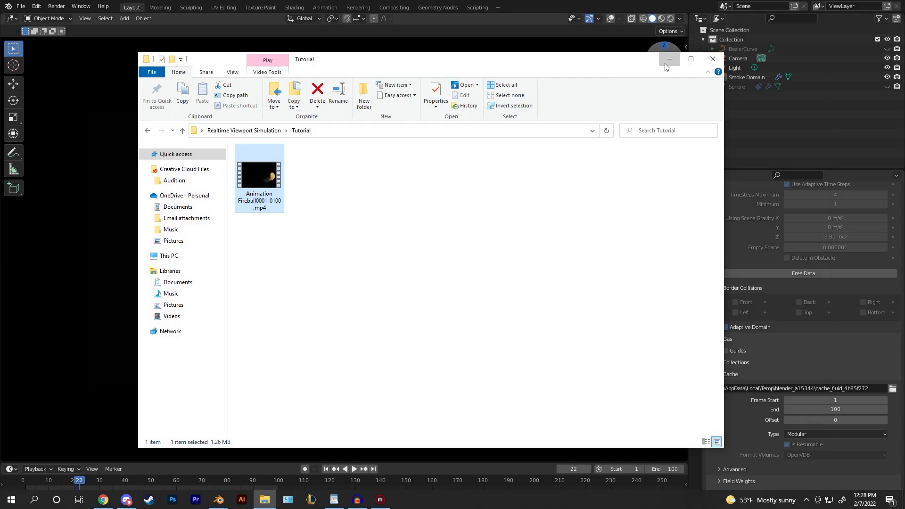
Step: Minimize File Explorer, reset the theme background to default grey in Preferences, and close it
click(33, 5)
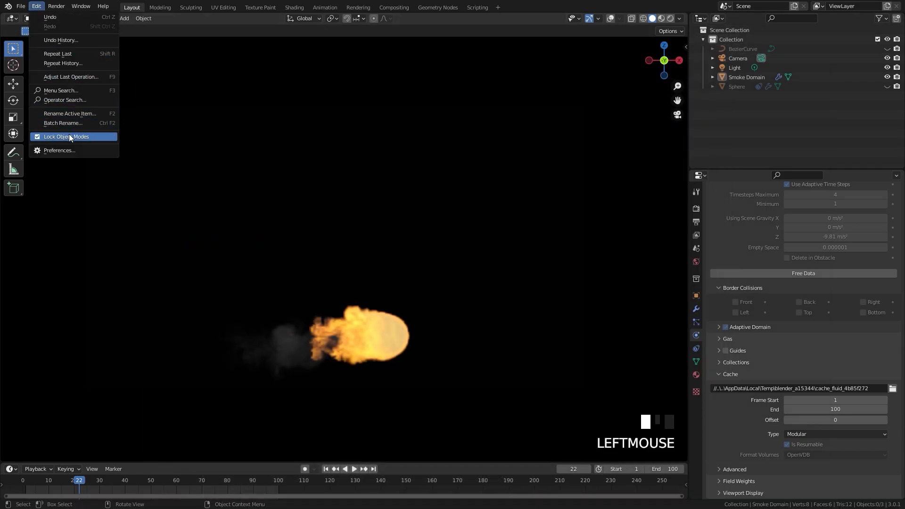
click(59, 150)
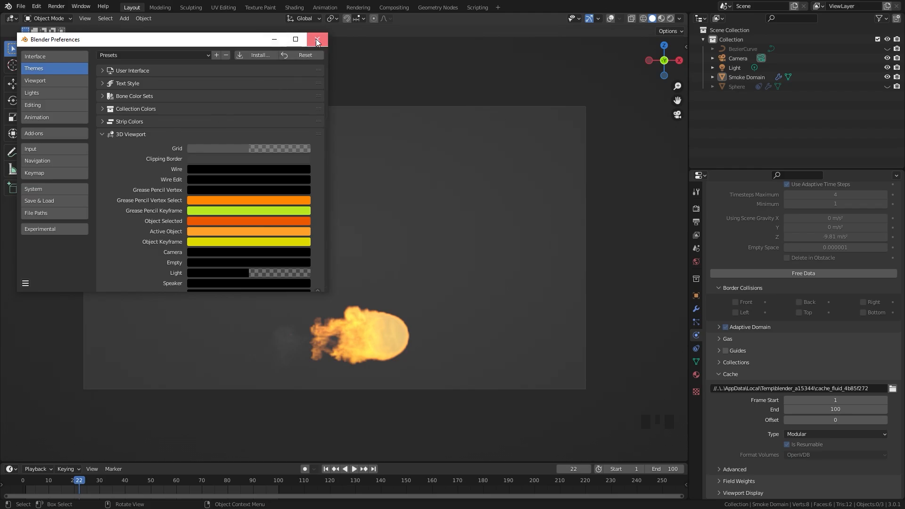
click(316, 40)
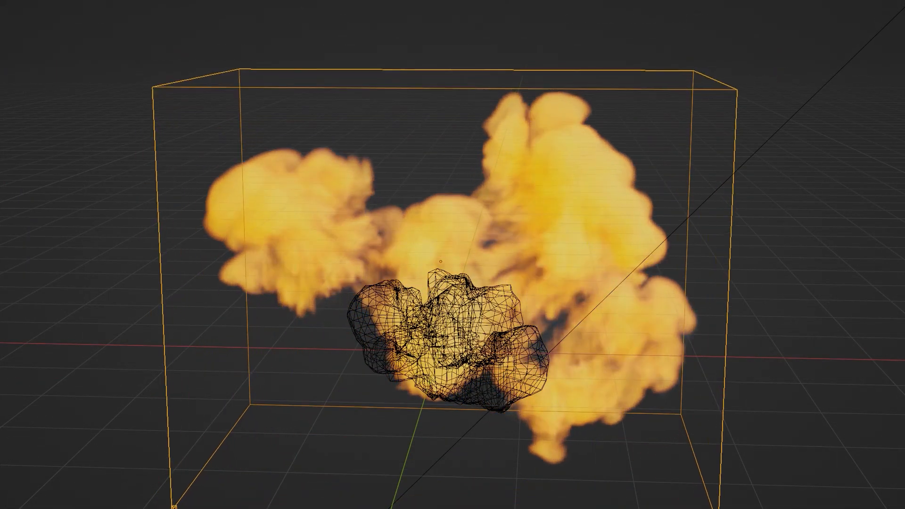